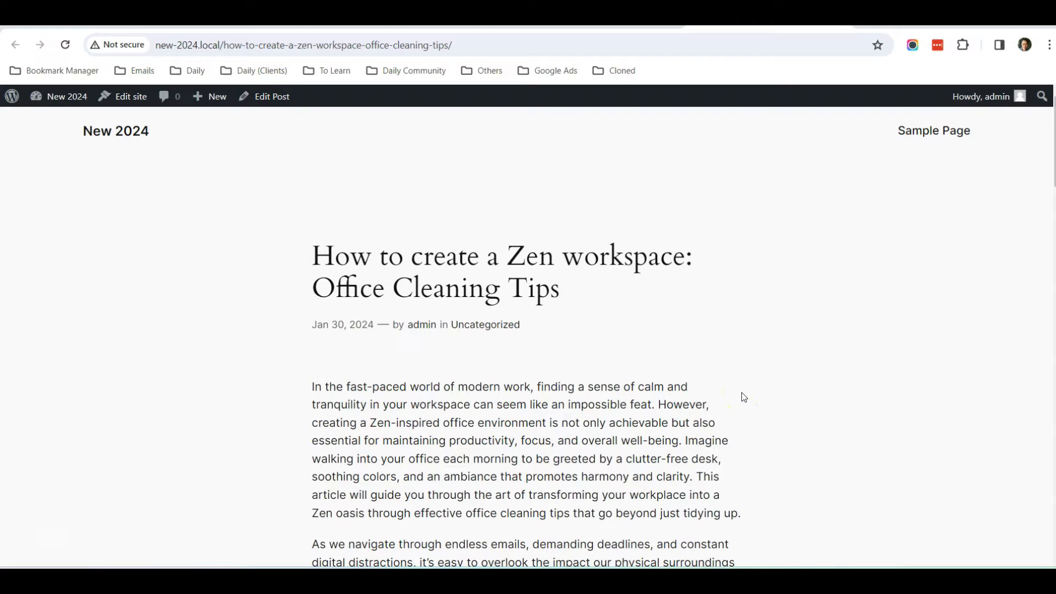
- Edit the Zen workspace post and show its Template options, currently Default template
{"action": "scroll", "scroll_direction": "down", "scroll_amount": 3}
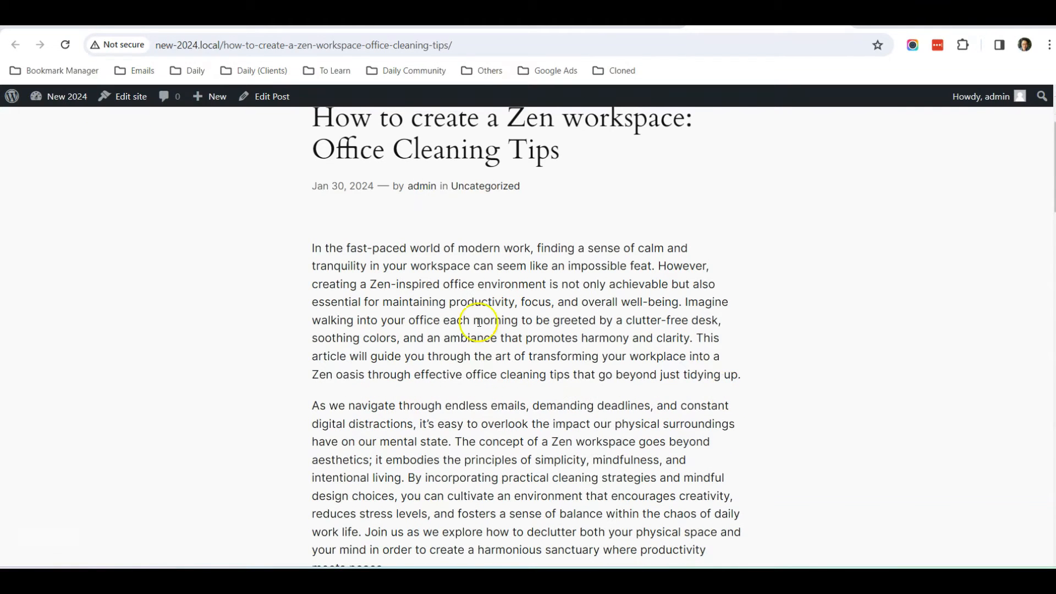
{"action": "mouse_move", "coordinate": [191, 312]}
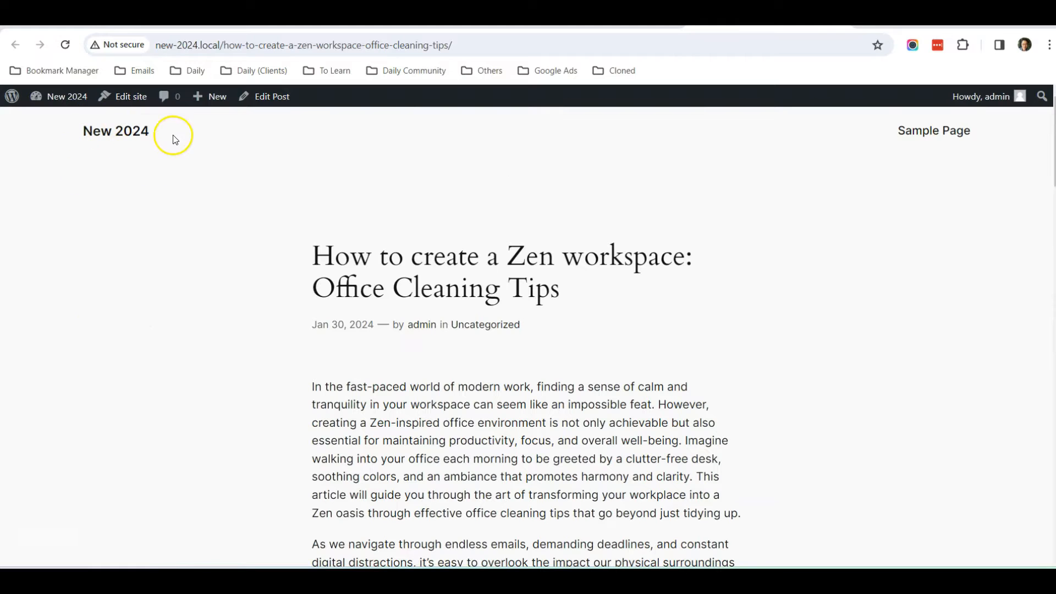
{"action": "mouse_move", "coordinate": [282, 332]}
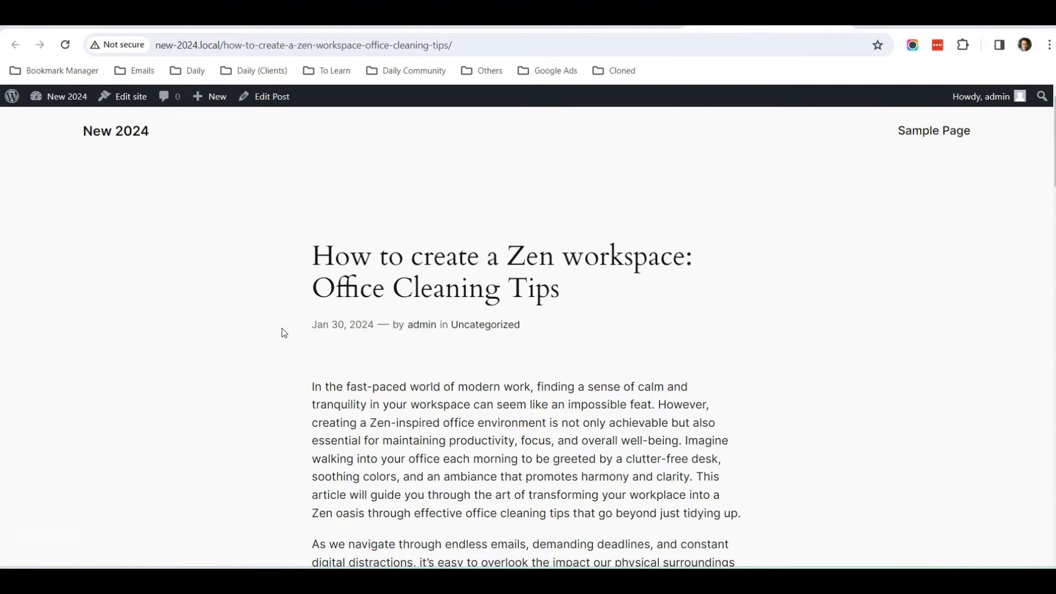
{"action": "scroll", "scroll_direction": "down", "scroll_amount": 3}
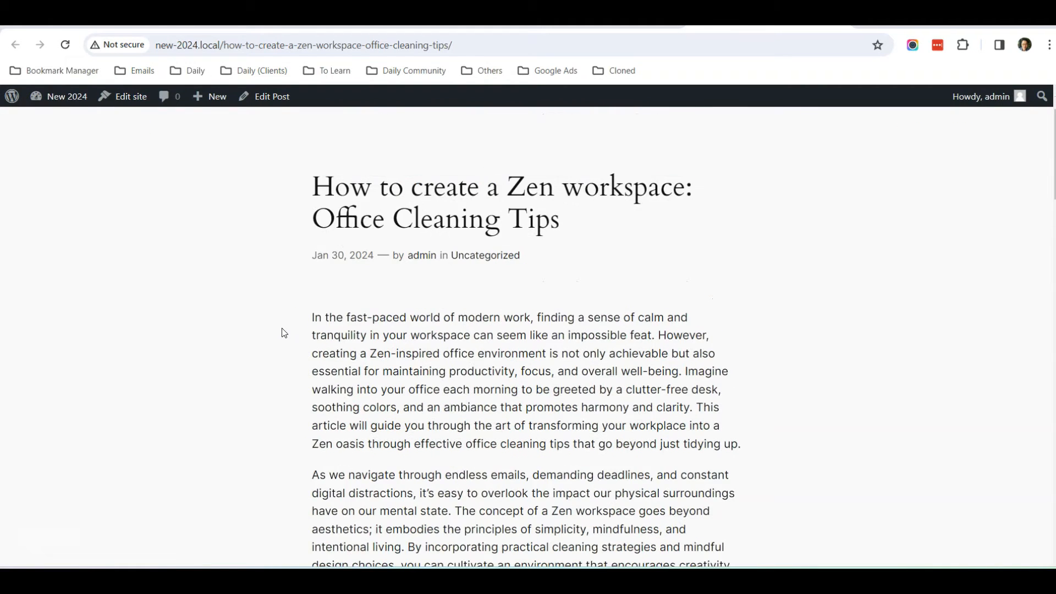
{"action": "scroll", "scroll_direction": "down", "scroll_amount": 3}
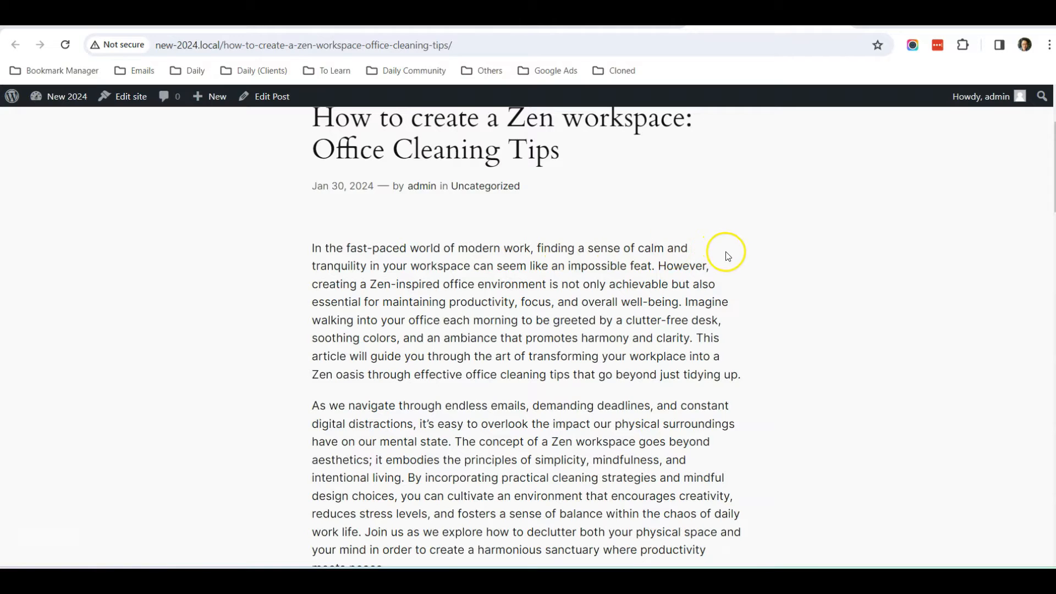
{"action": "scroll", "scroll_direction": "down", "scroll_amount": 3}
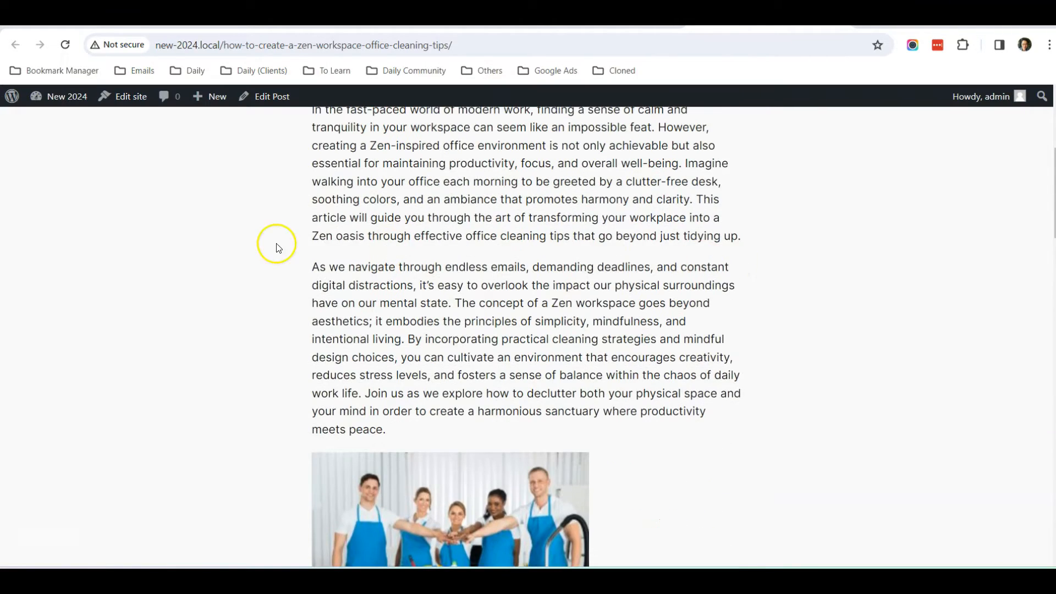
{"action": "scroll", "scroll_direction": "down", "scroll_amount": 3}
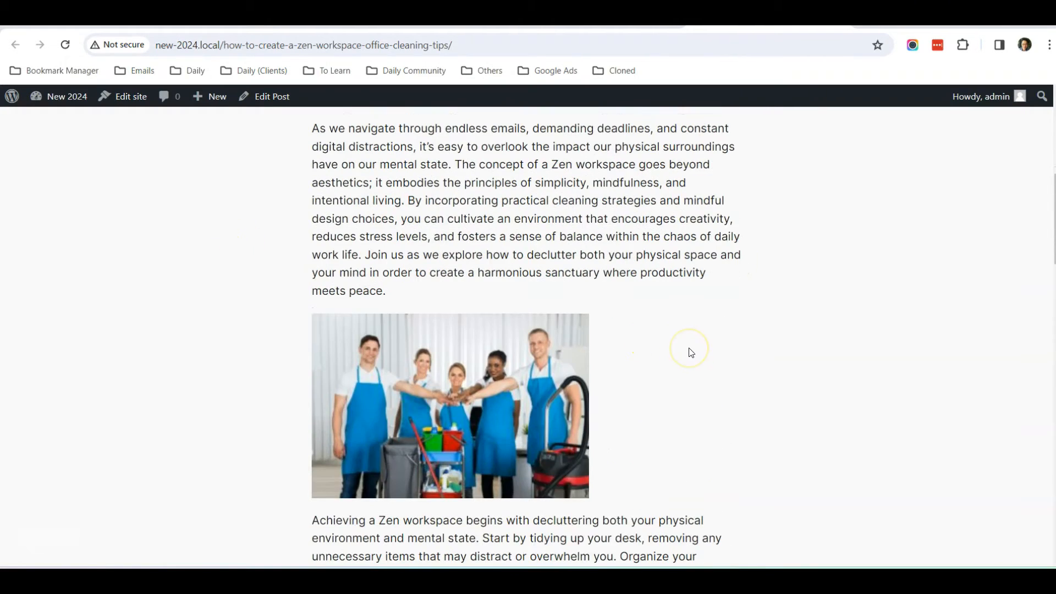
{"action": "scroll", "scroll_direction": "up", "scroll_amount": 3}
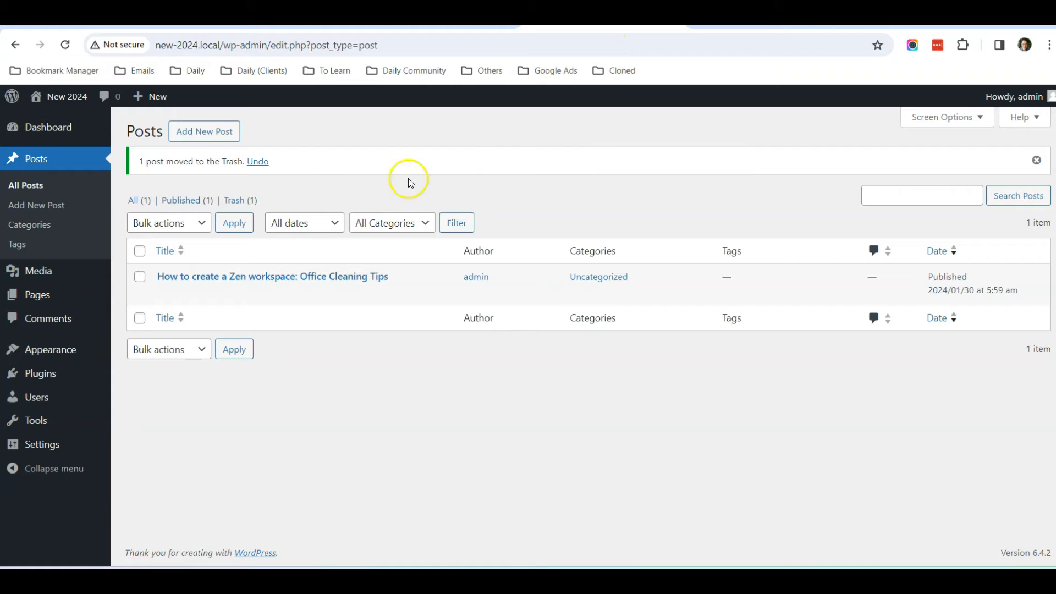
{"action": "mouse_move", "coordinate": [273, 276]}
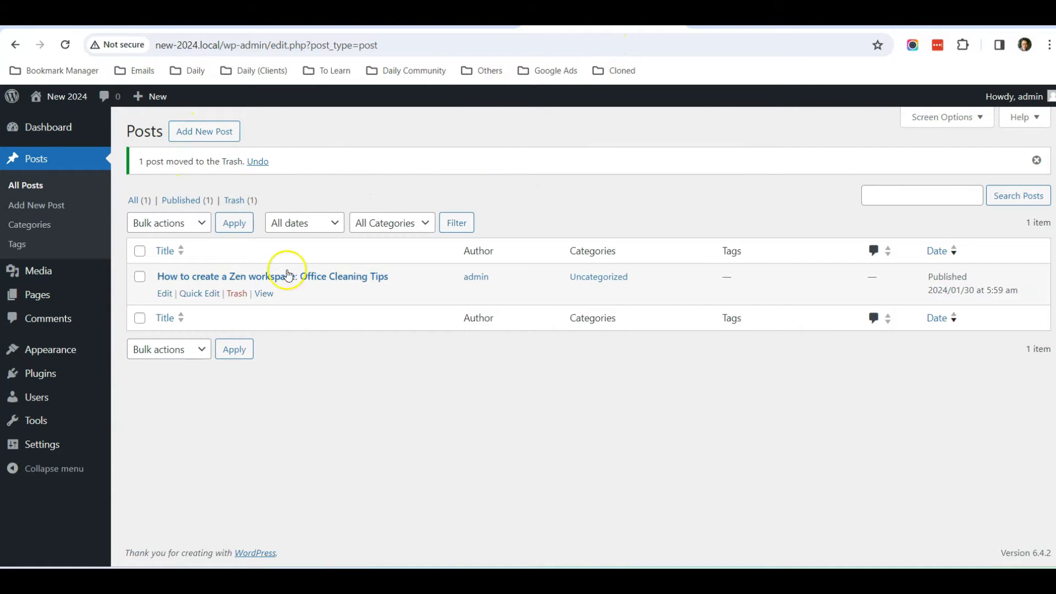
{"action": "mouse_move", "coordinate": [227, 281]}
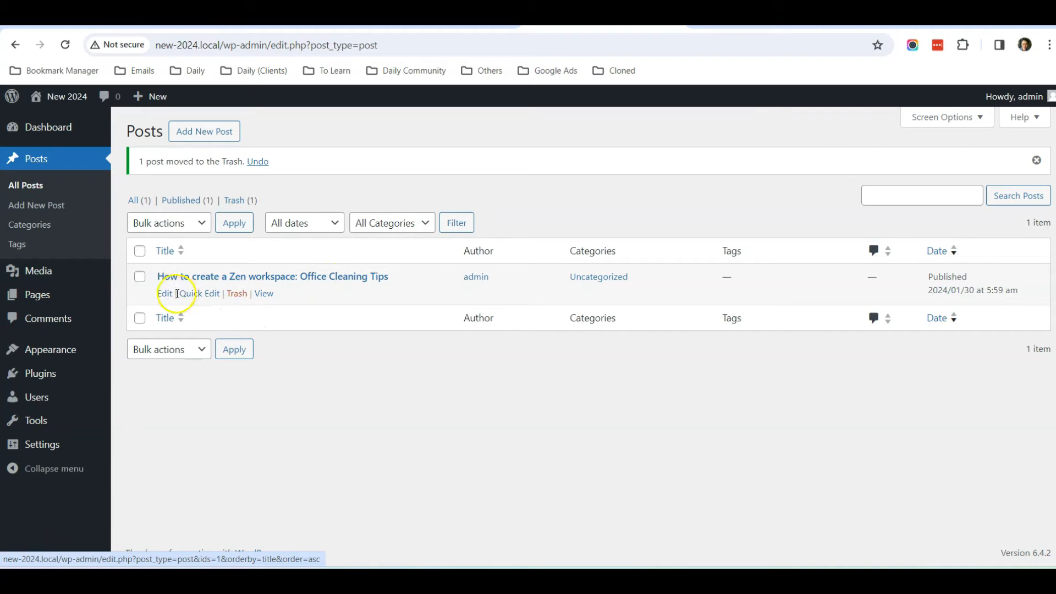
{"action": "left_click", "coordinate": [164, 293]}
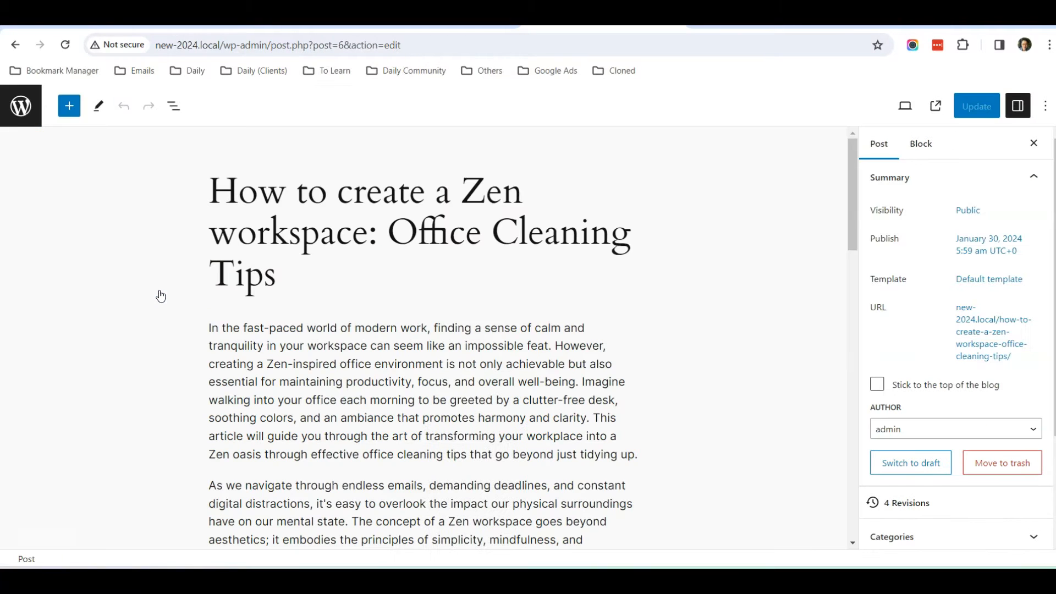
{"action": "scroll", "scroll_direction": "down", "scroll_amount": 3}
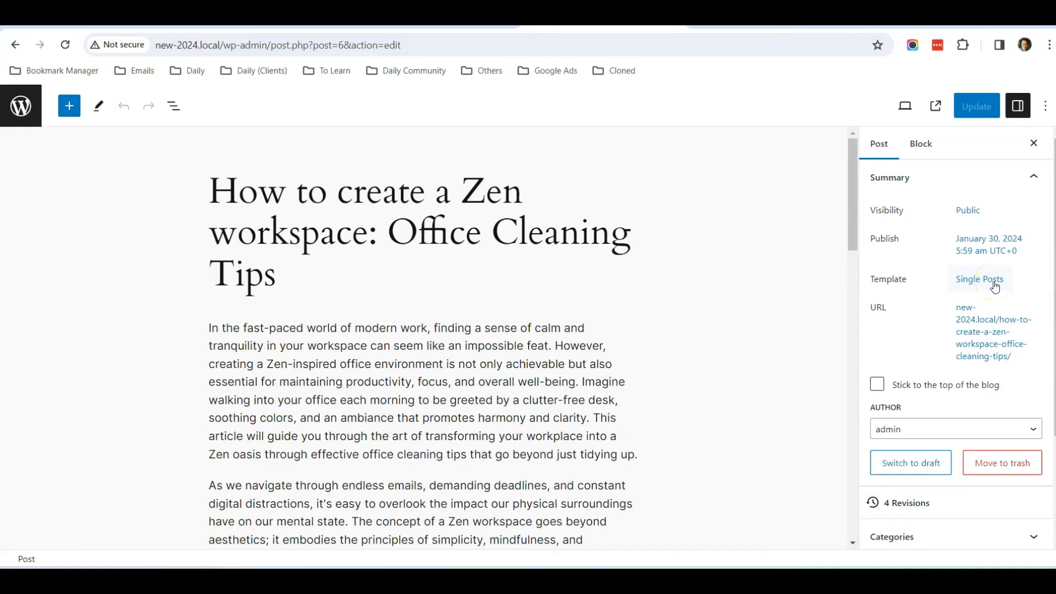
{"action": "left_click", "coordinate": [979, 279]}
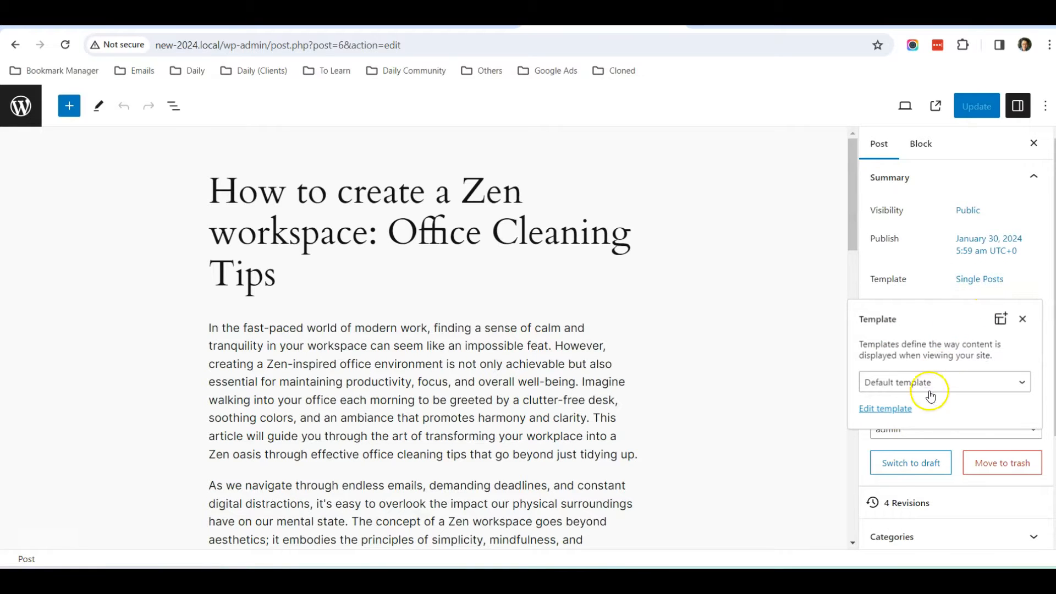
{"action": "mouse_move", "coordinate": [898, 414]}
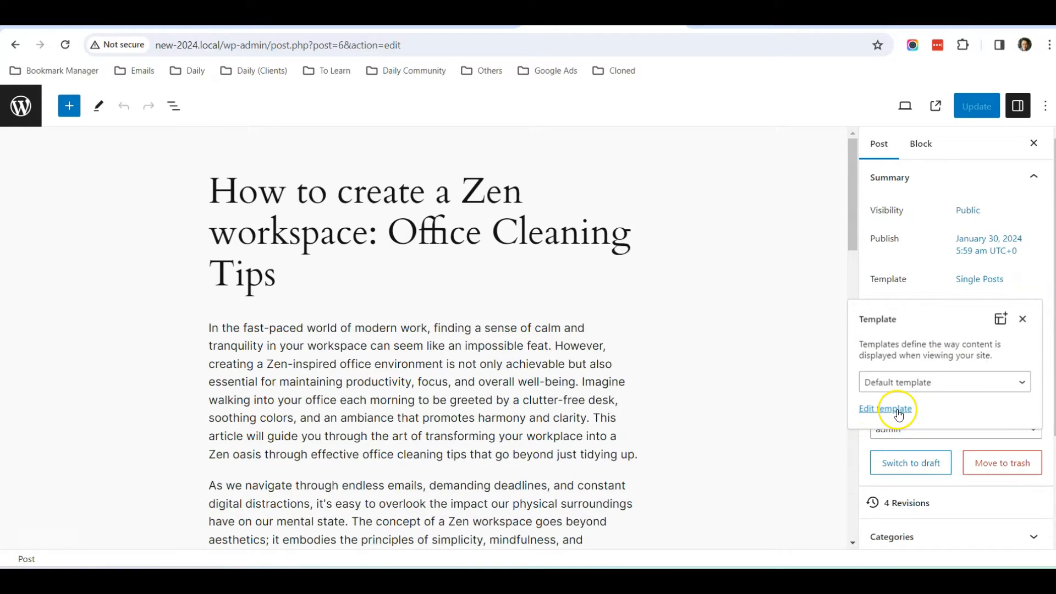
- Open the Single Posts template, dismiss the welcome notice with Get started, and scroll the canvas
{"action": "left_click", "coordinate": [885, 409]}
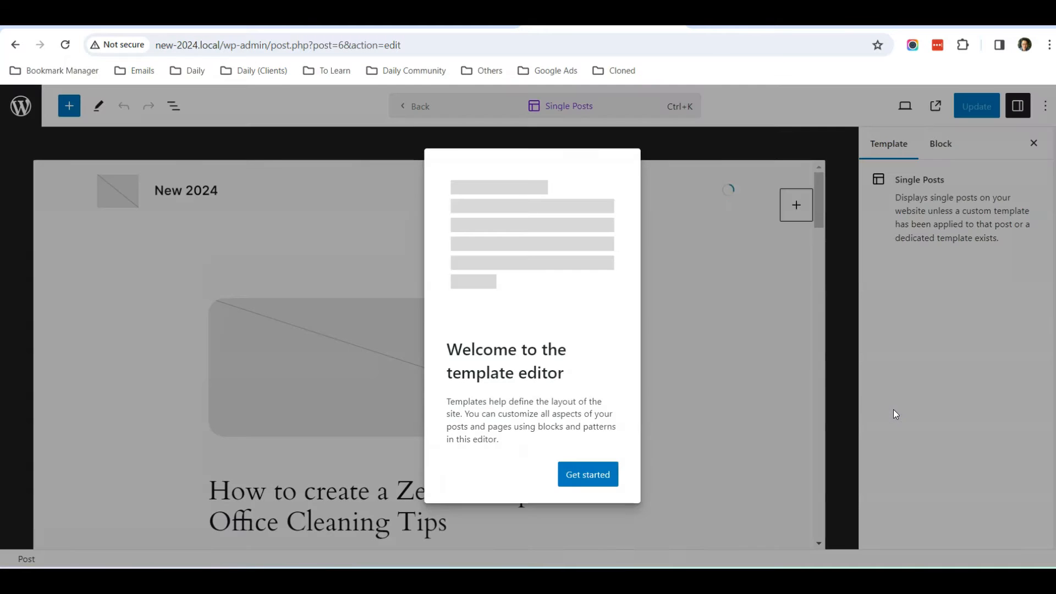
{"action": "left_click", "coordinate": [585, 474]}
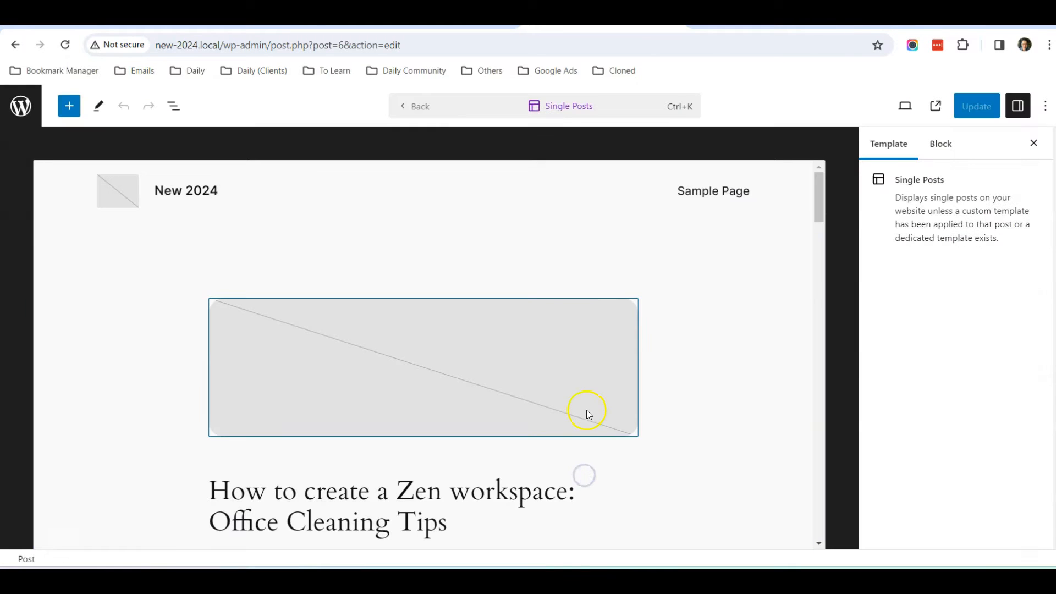
{"action": "scroll", "scroll_direction": "down", "scroll_amount": 3}
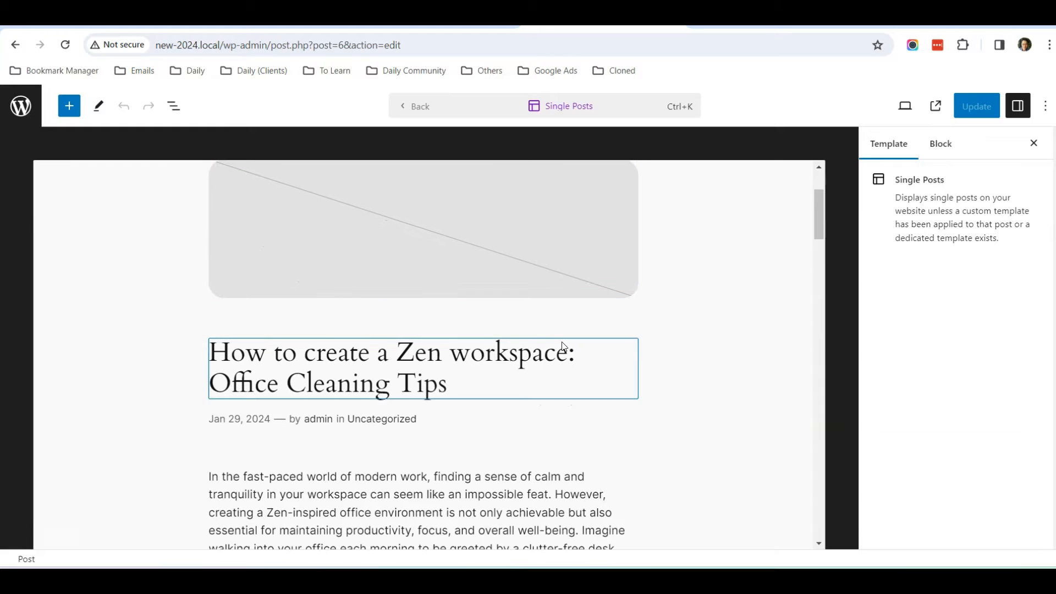
{"action": "scroll", "scroll_direction": "down", "scroll_amount": 3}
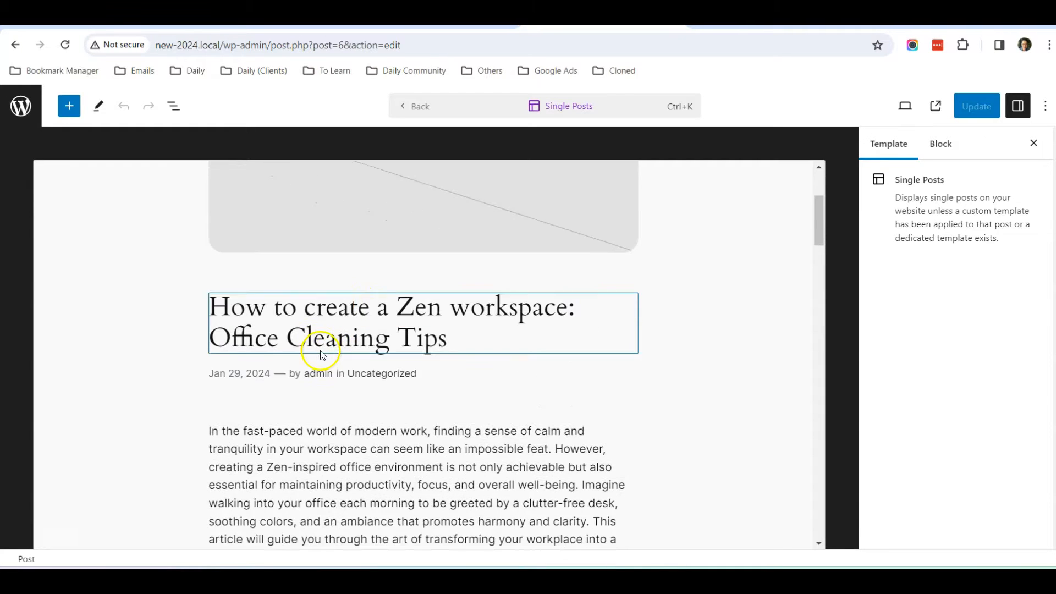
{"action": "scroll", "scroll_direction": "down", "scroll_amount": 3}
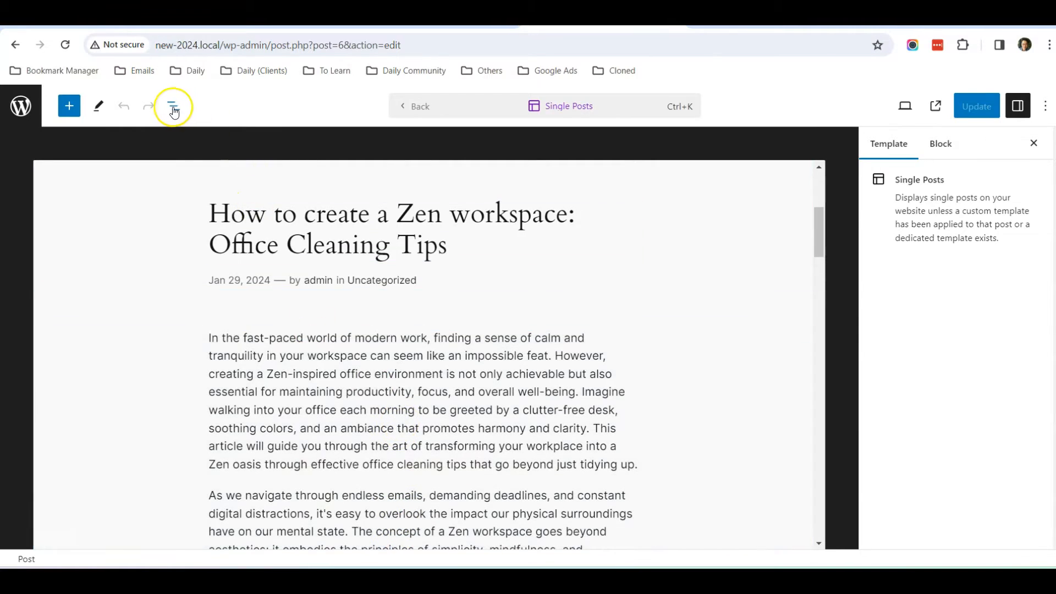
{"action": "mouse_move", "coordinate": [174, 106]}
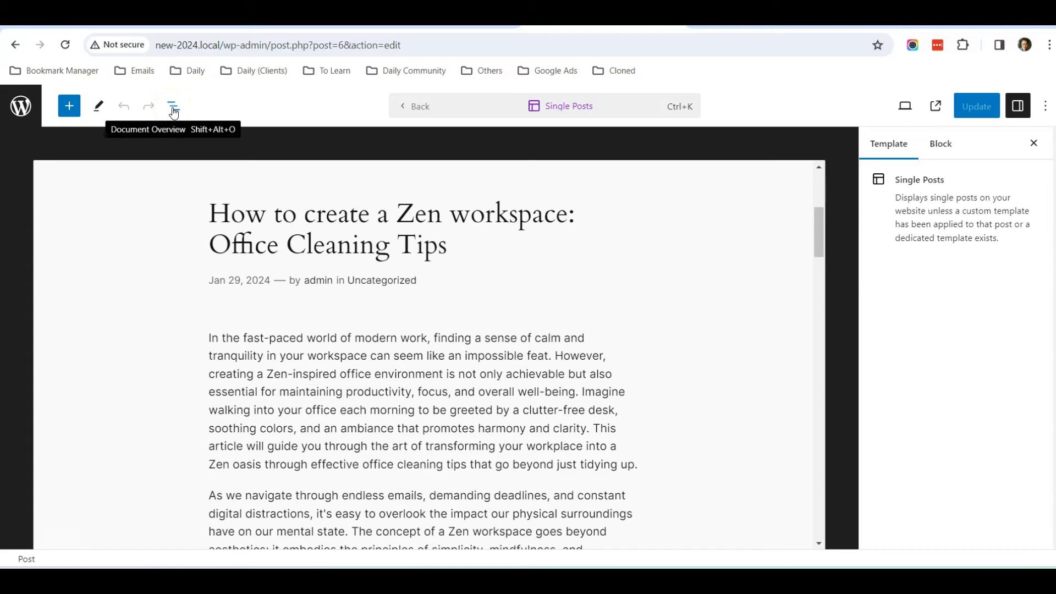
- In List View, expand the main Group to show its inner Group, Content and Group
{"action": "left_click", "coordinate": [172, 106]}
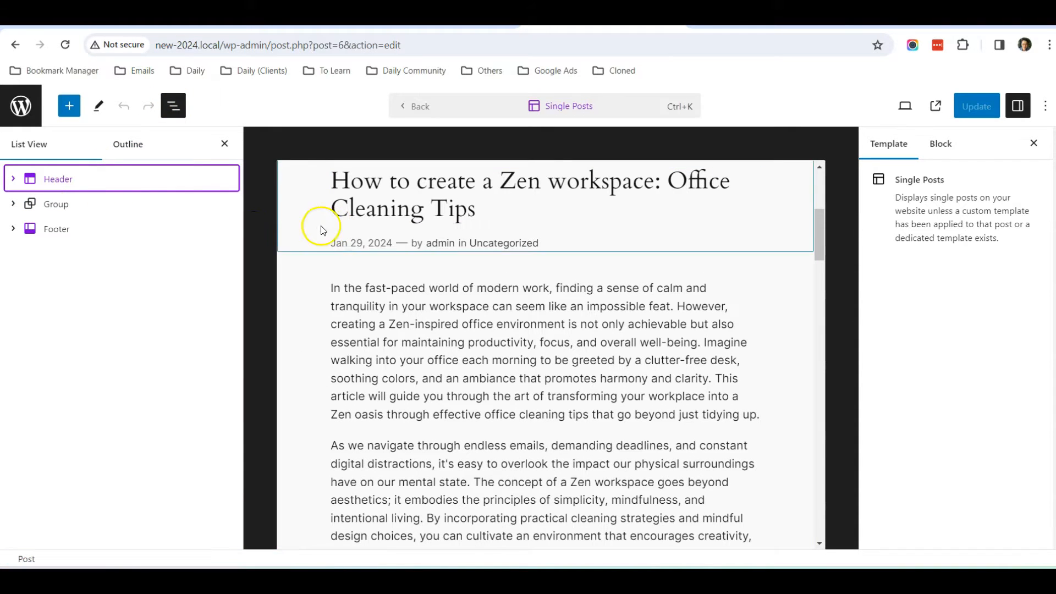
{"action": "left_click", "coordinate": [56, 204]}
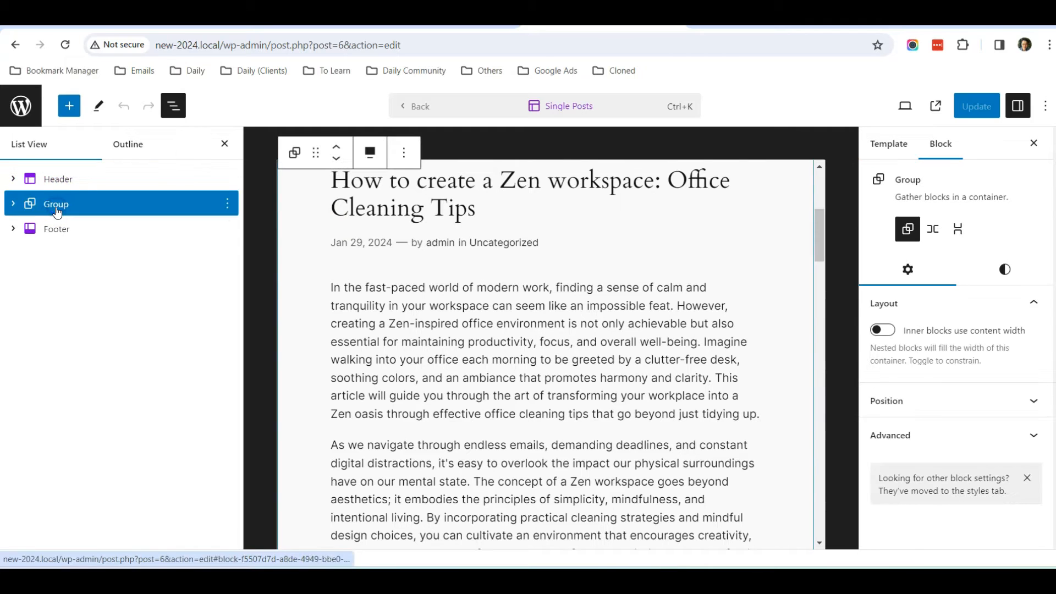
{"action": "left_click", "coordinate": [57, 229]}
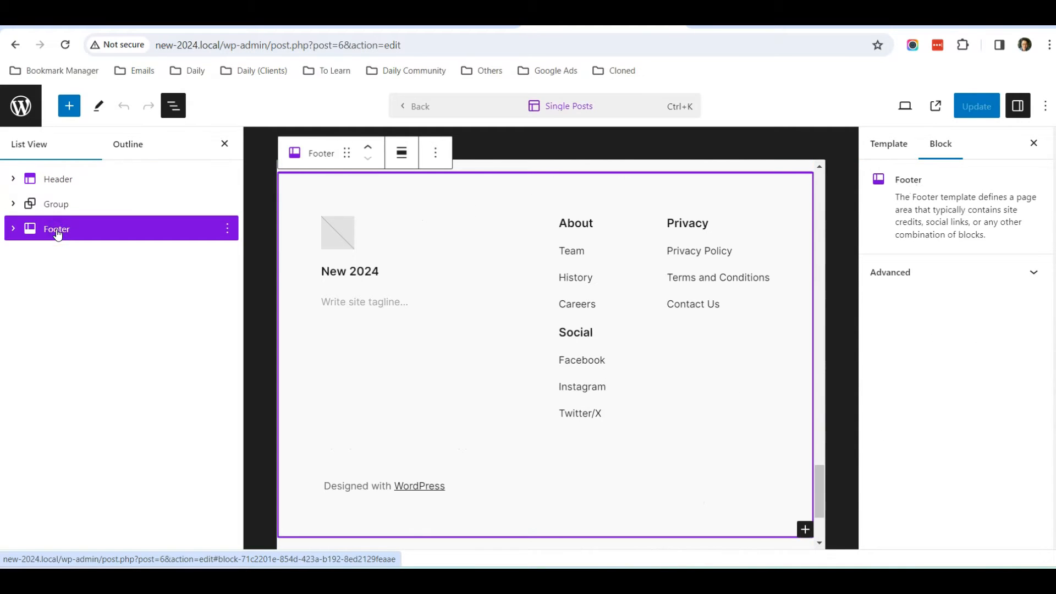
{"action": "left_click", "coordinate": [56, 204]}
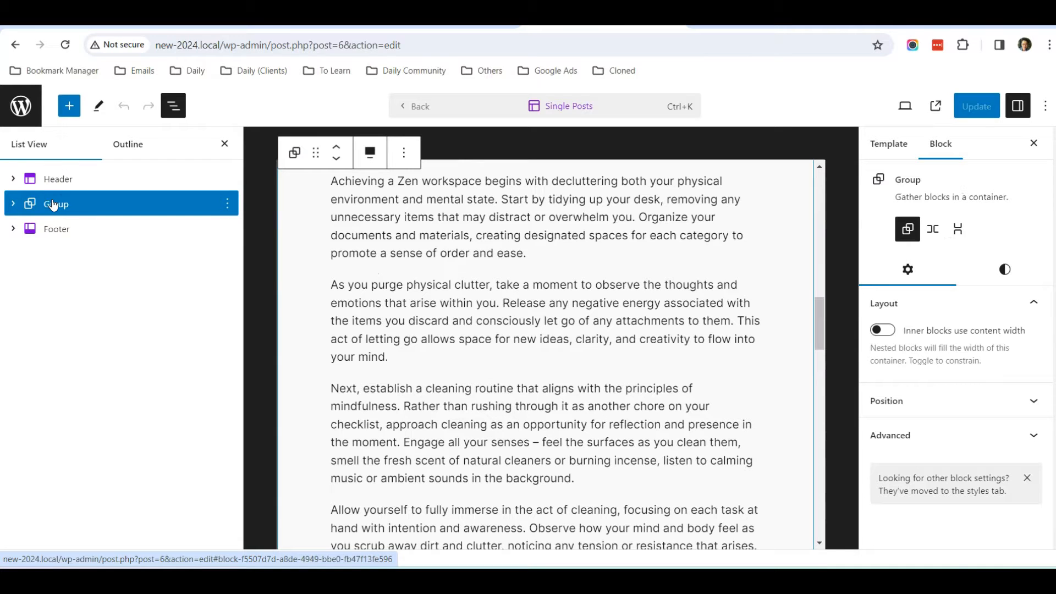
{"action": "left_click", "coordinate": [13, 204]}
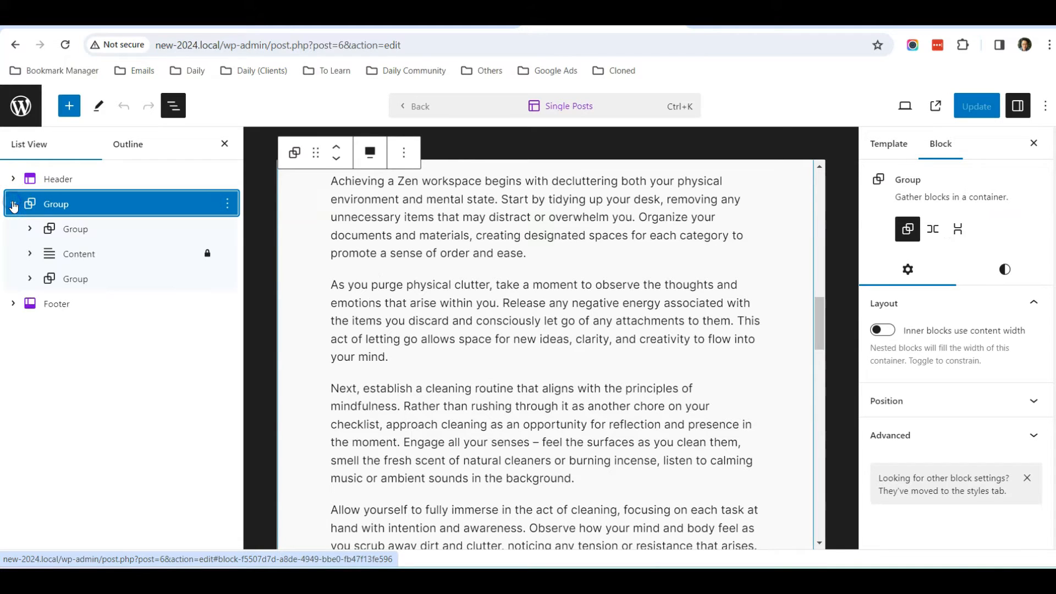
{"action": "left_click", "coordinate": [75, 228]}
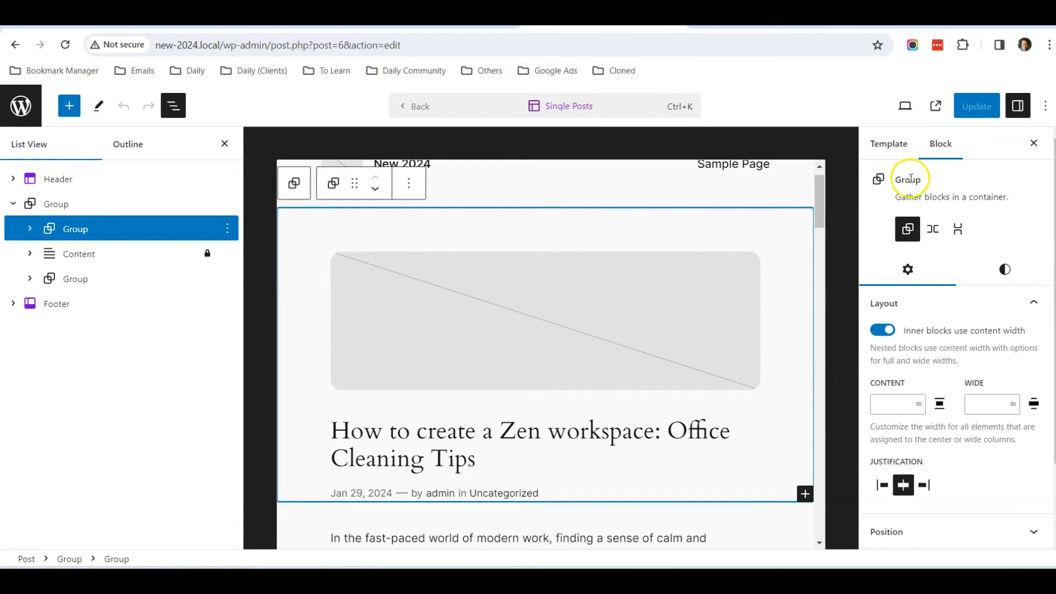
{"action": "mouse_move", "coordinate": [969, 152]}
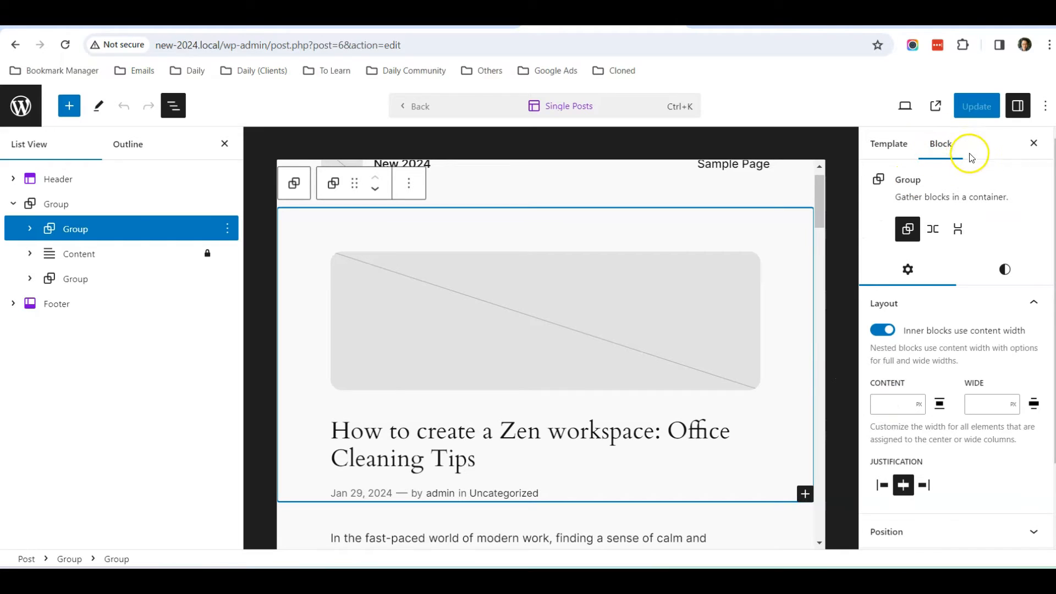
{"action": "mouse_move", "coordinate": [940, 144]}
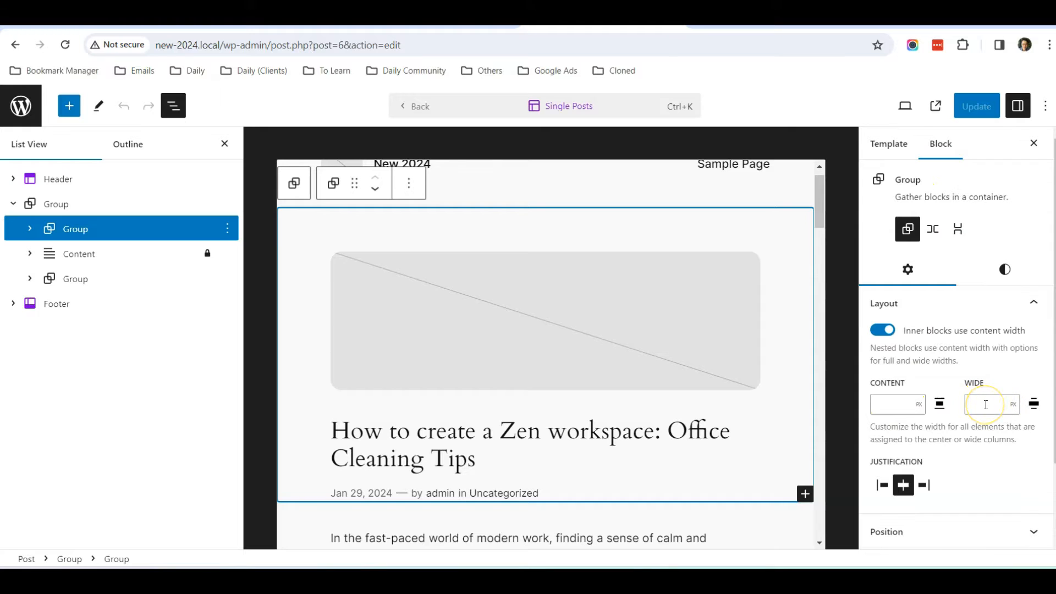
- Give the featured-image-and-title Group a 1400px layout width
{"action": "left_click", "coordinate": [896, 403]}
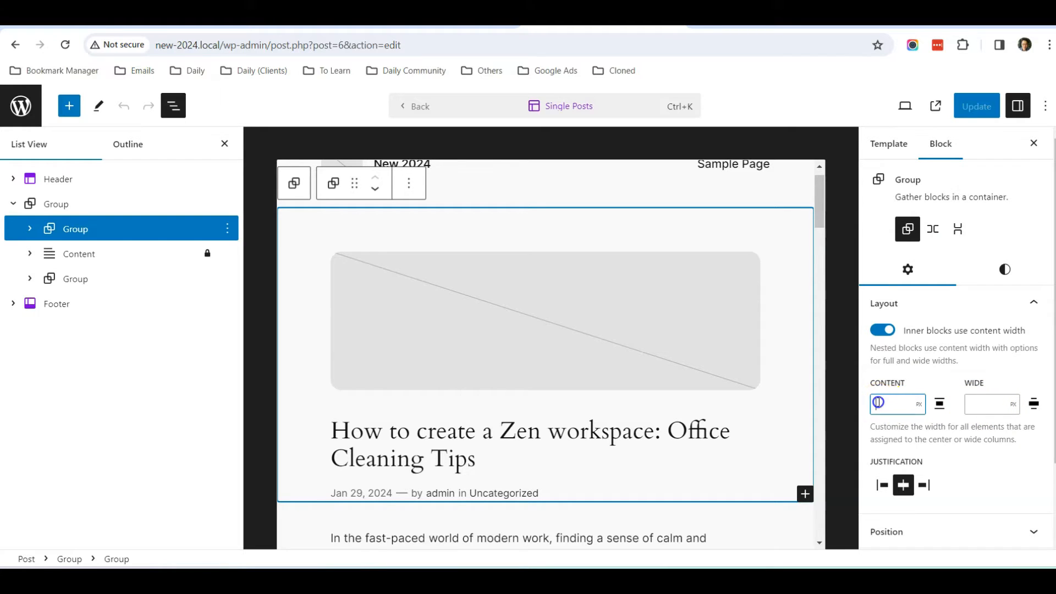
{"action": "type", "text": "1400"}
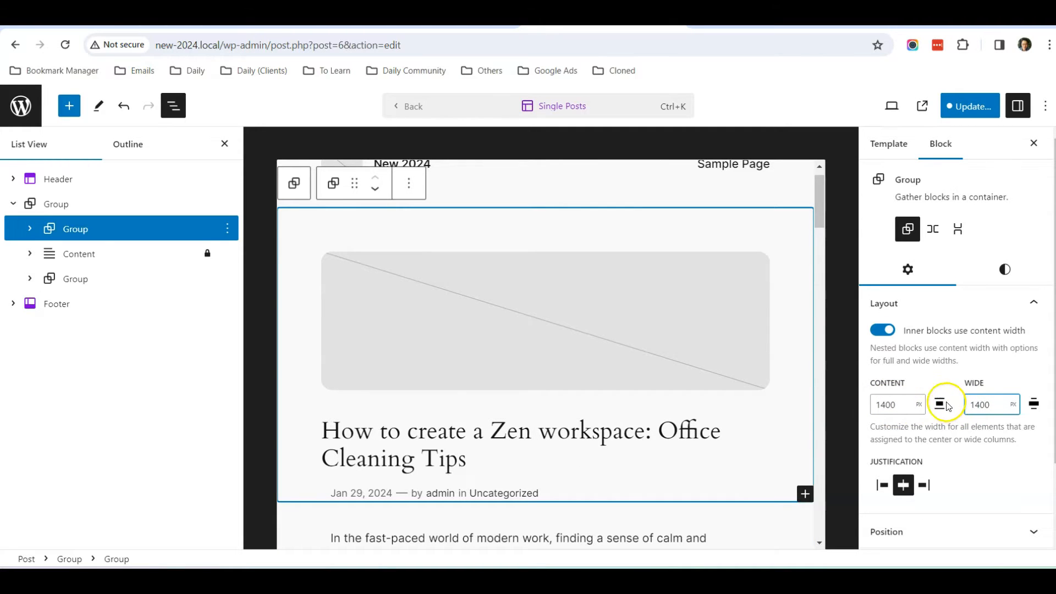
{"action": "left_click", "coordinate": [78, 255]}
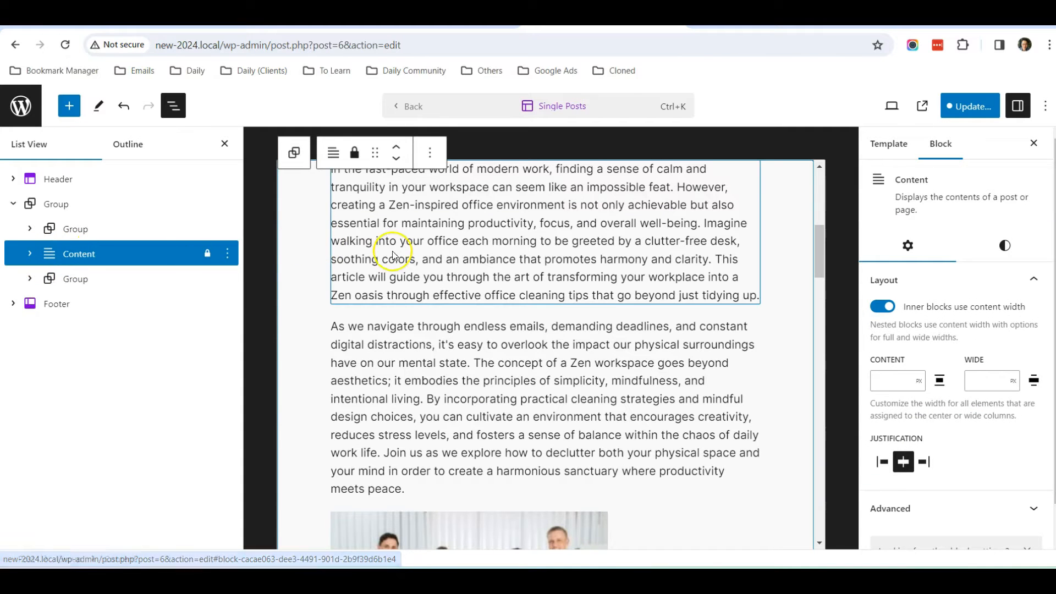
- Set the Content block width to 1400px, save the Single Posts template, and view the site
{"action": "left_click", "coordinate": [892, 381]}
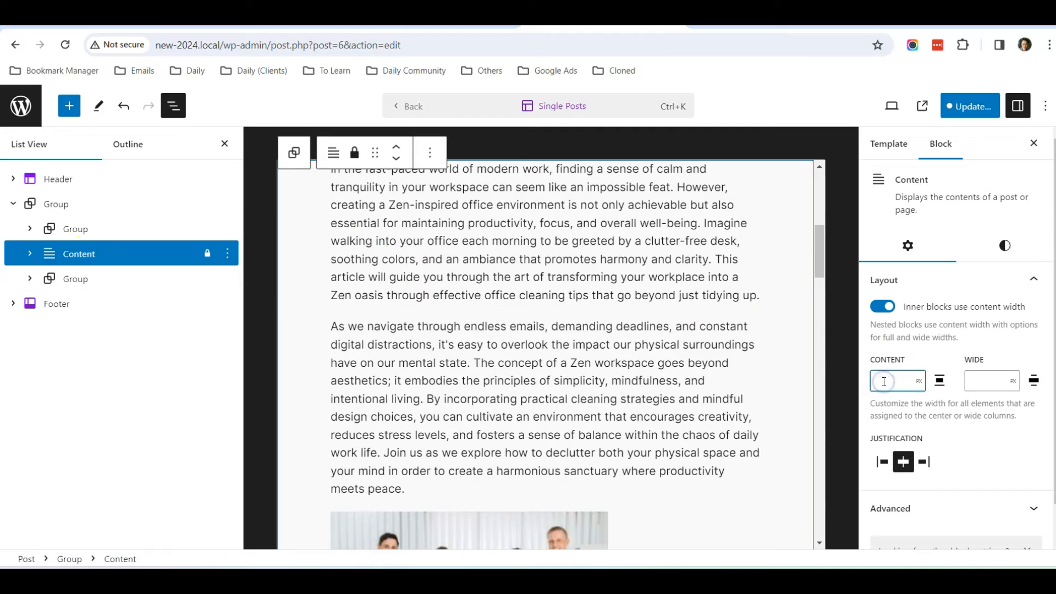
{"action": "type", "text": "1400"}
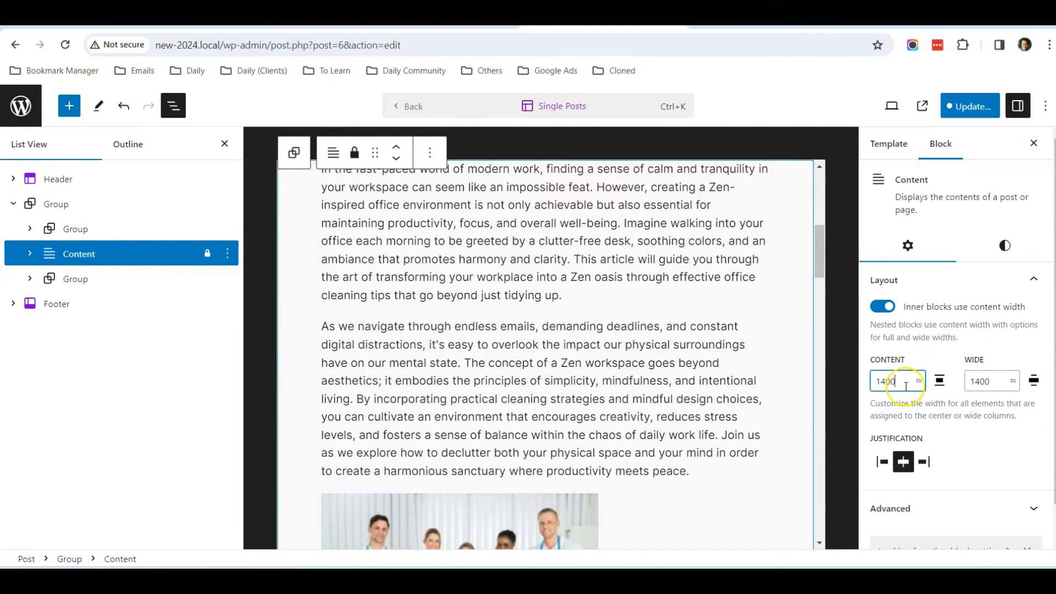
{"action": "mouse_move", "coordinate": [935, 281]}
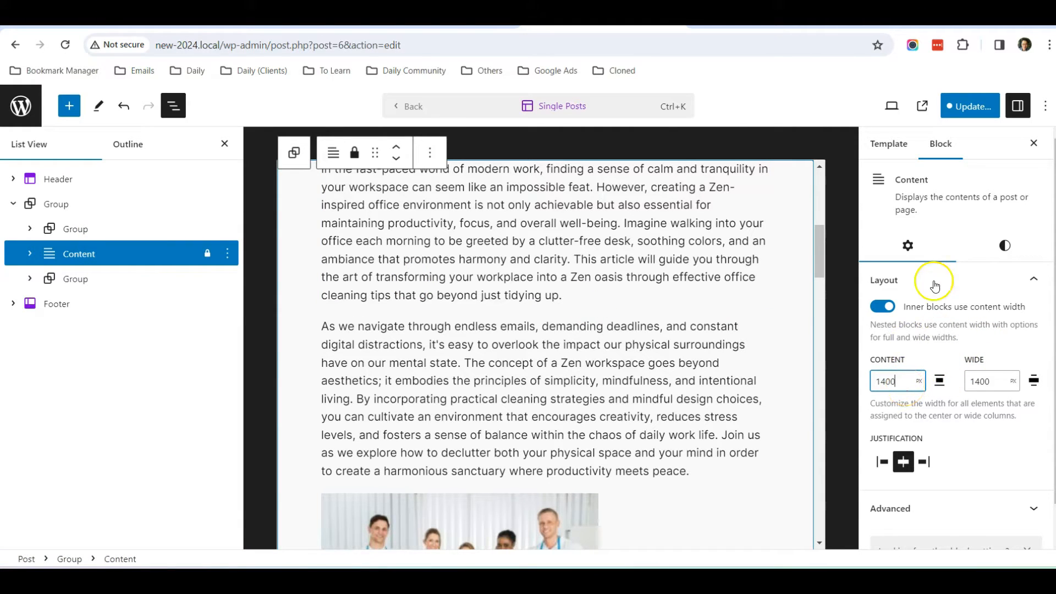
{"action": "left_click", "coordinate": [969, 105]}
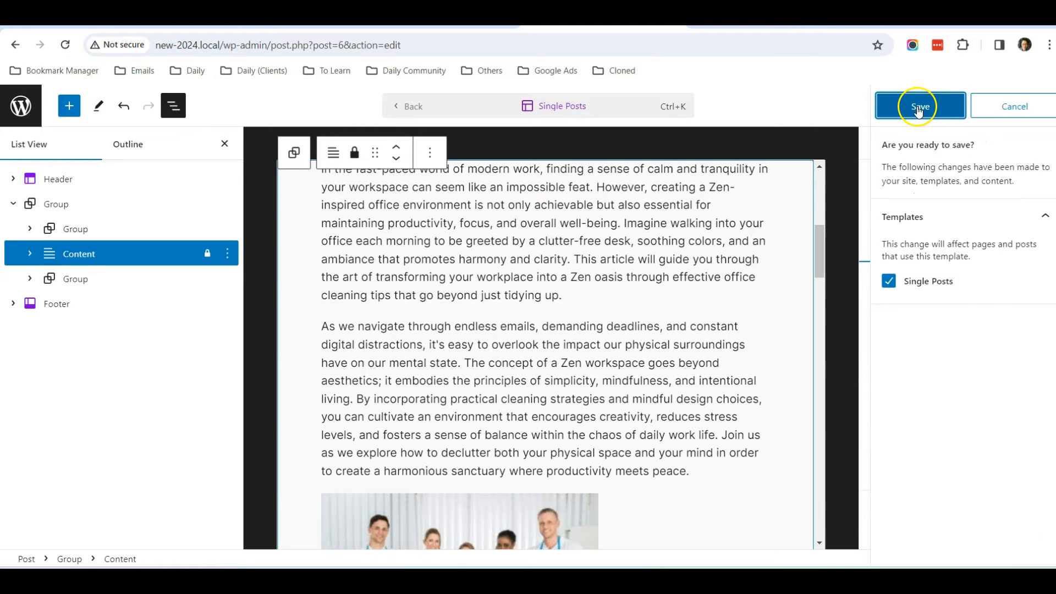
{"action": "left_click", "coordinate": [920, 106]}
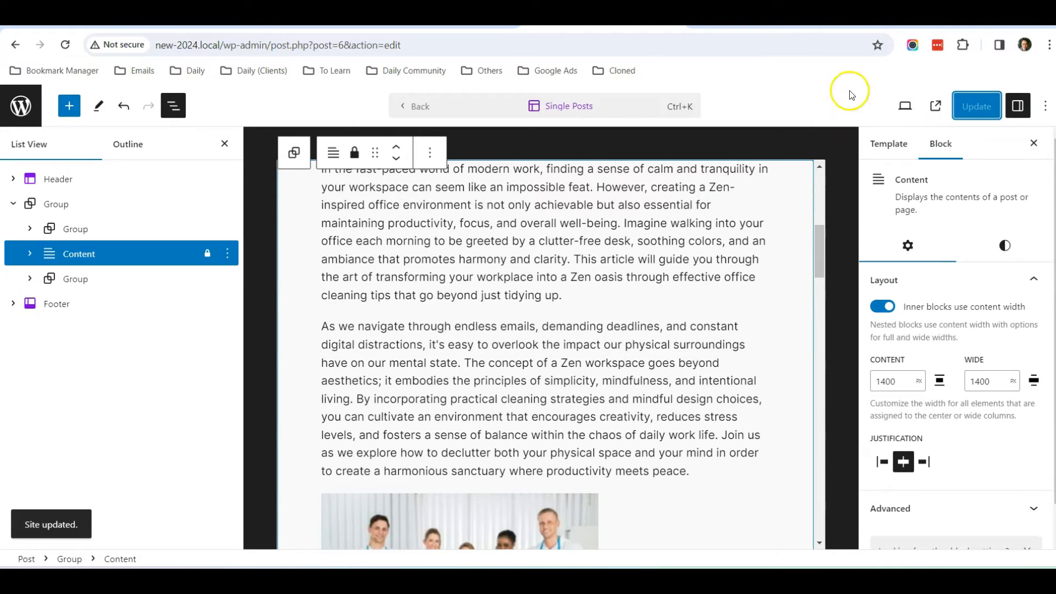
{"action": "left_click", "coordinate": [935, 105]}
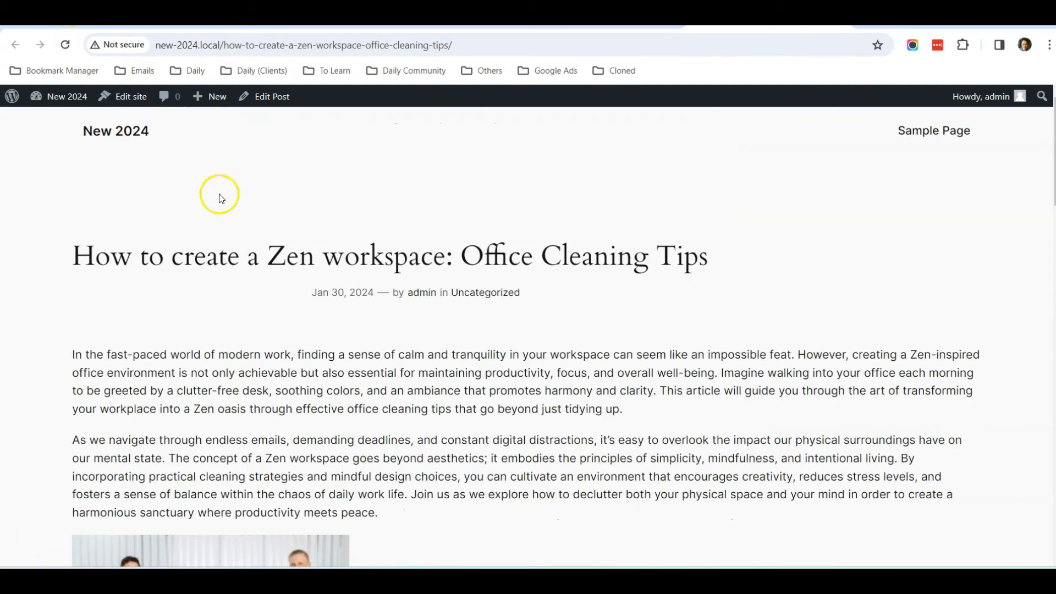
{"action": "scroll", "scroll_direction": "down", "scroll_amount": 3}
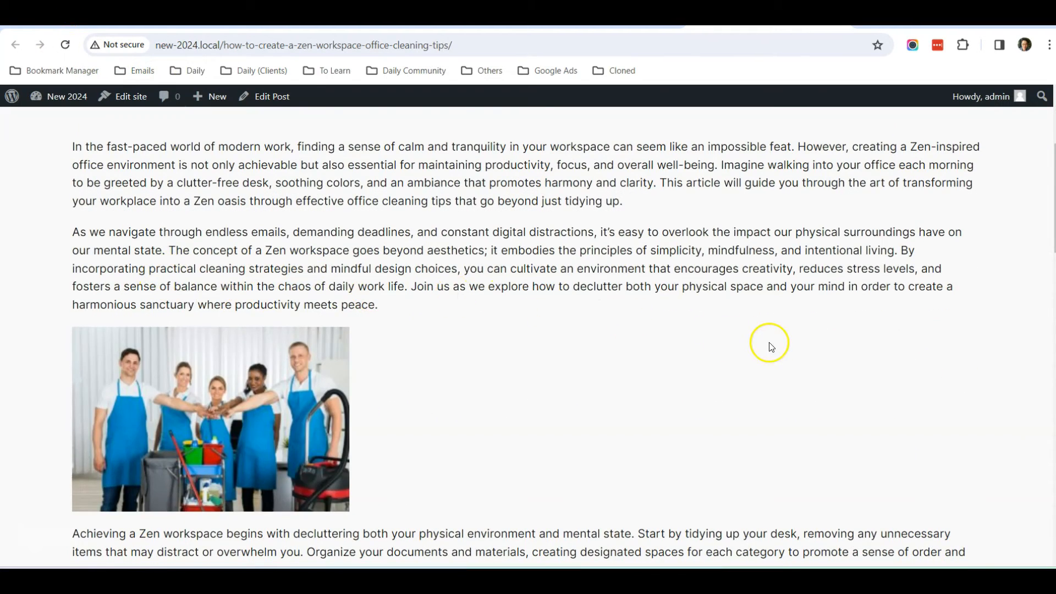
{"action": "scroll", "scroll_direction": "down", "scroll_amount": 3}
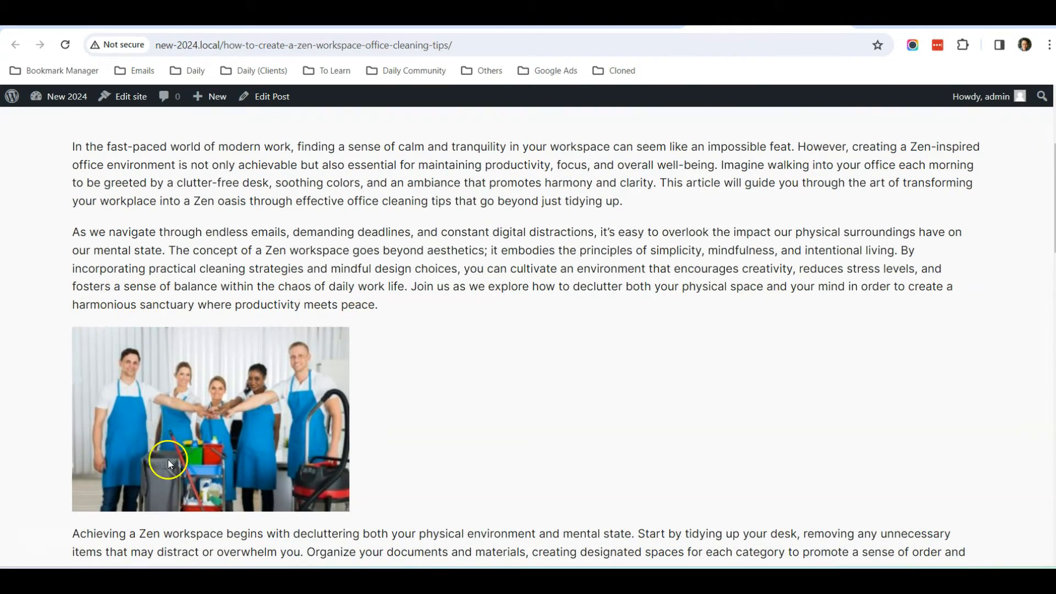
{"action": "scroll", "scroll_direction": "down", "scroll_amount": 3}
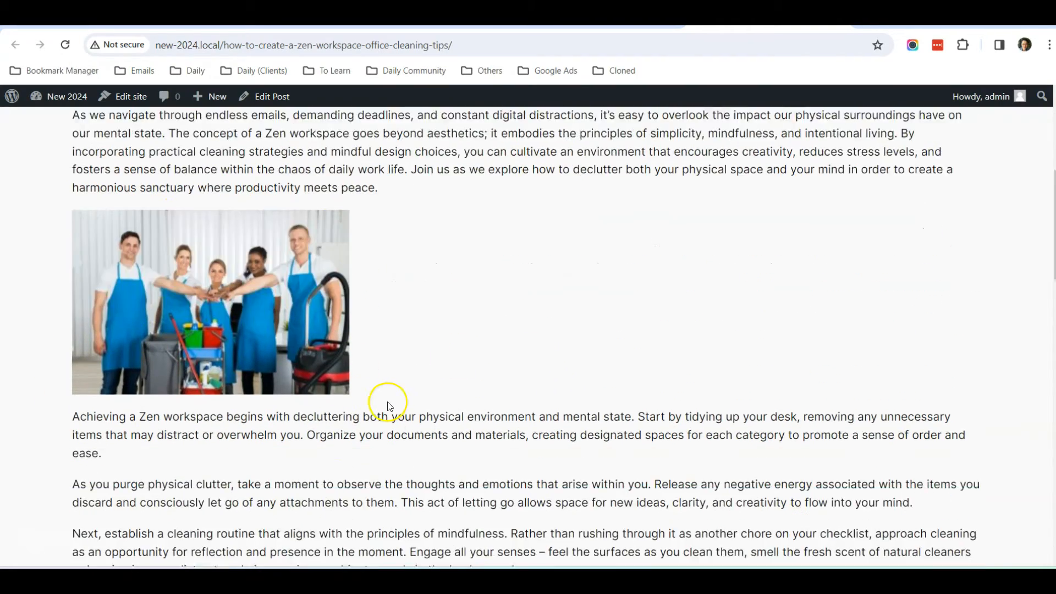
{"action": "scroll", "scroll_direction": "down", "scroll_amount": 3}
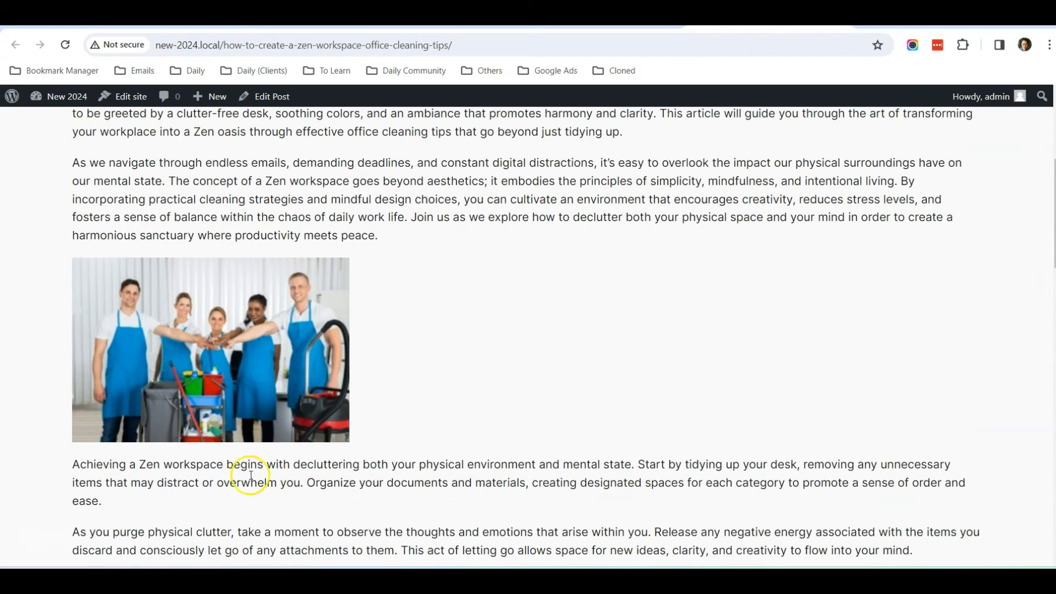
{"action": "mouse_move", "coordinate": [452, 276]}
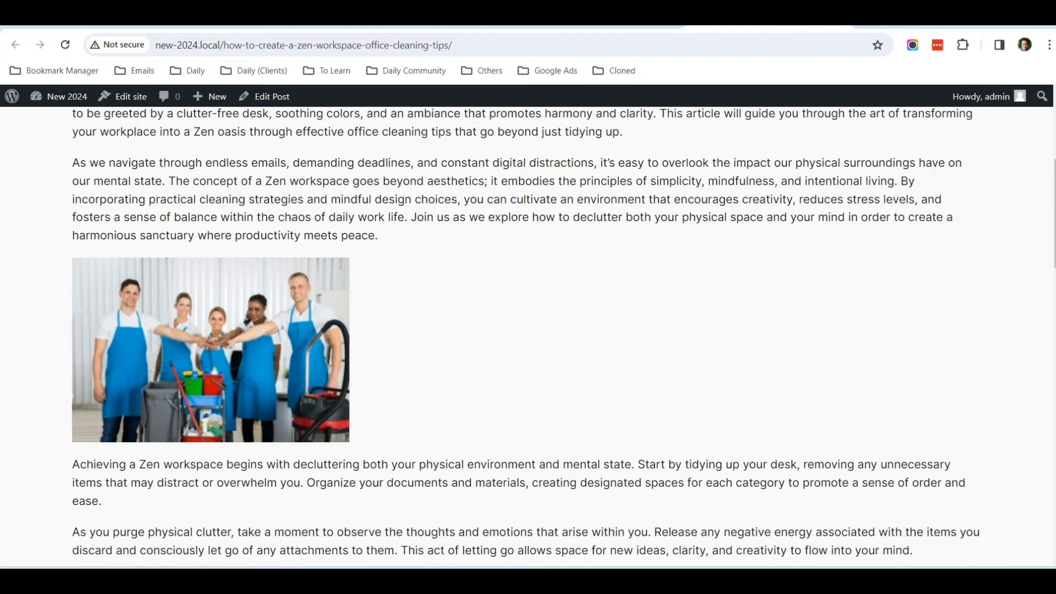
{"action": "left_click", "coordinate": [271, 96]}
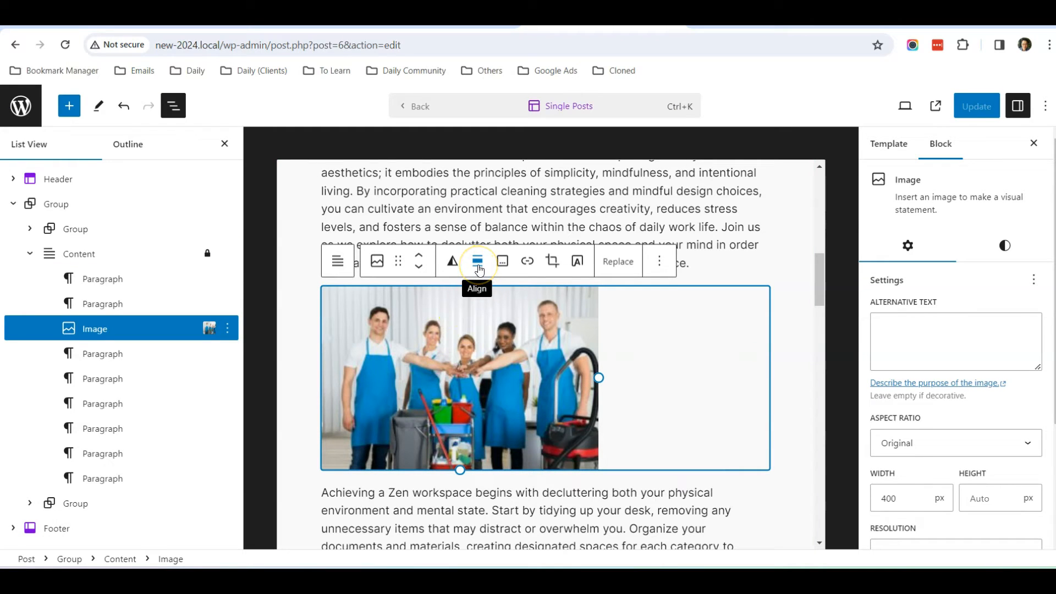
- Align the image block left, update the post, and view it on the live site
{"action": "left_click", "coordinate": [477, 261]}
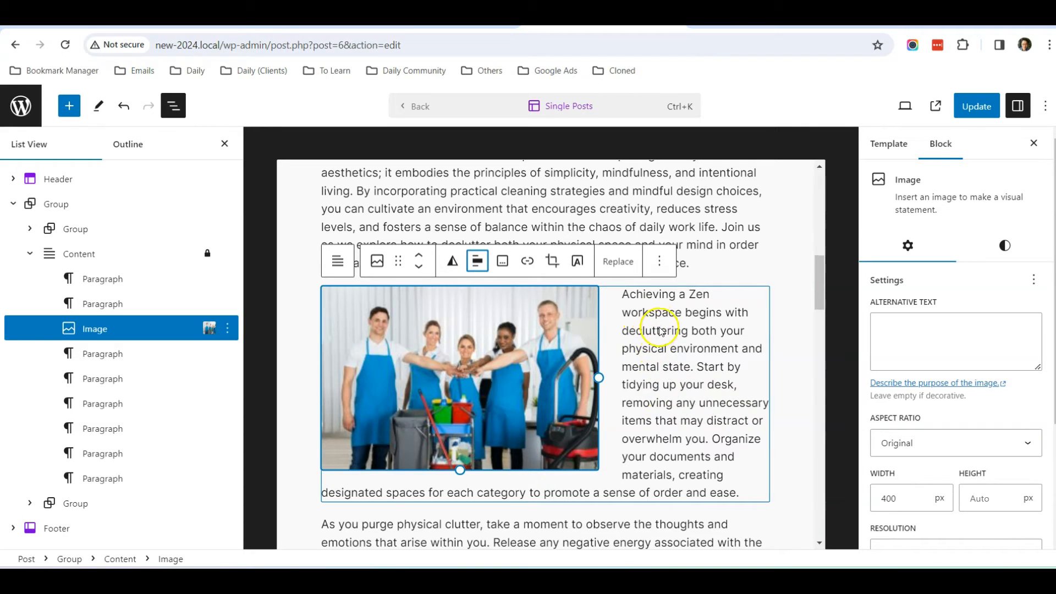
{"action": "left_click", "coordinate": [976, 106]}
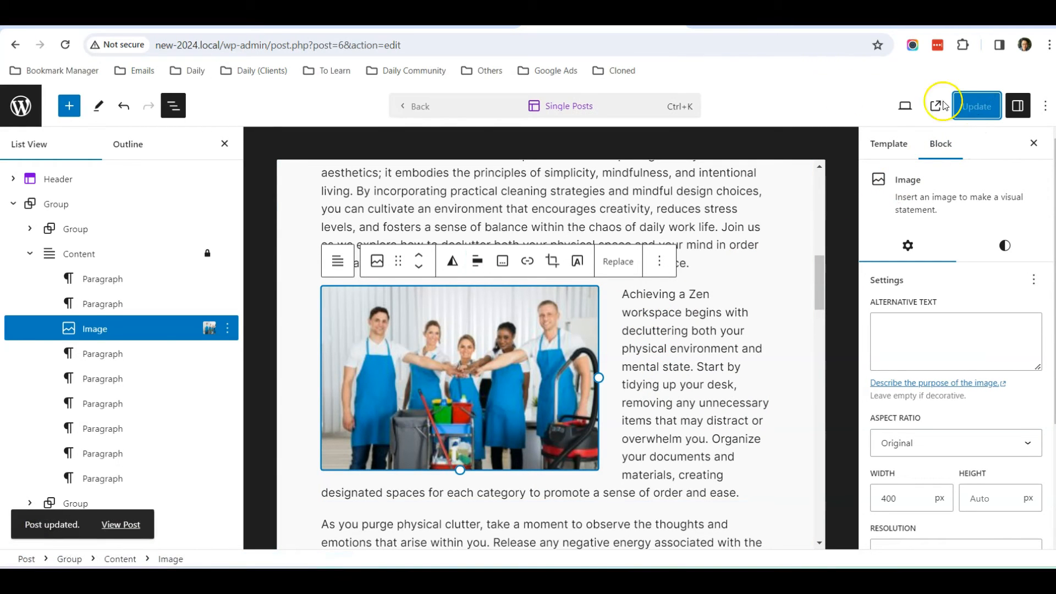
{"action": "left_click", "coordinate": [943, 105]}
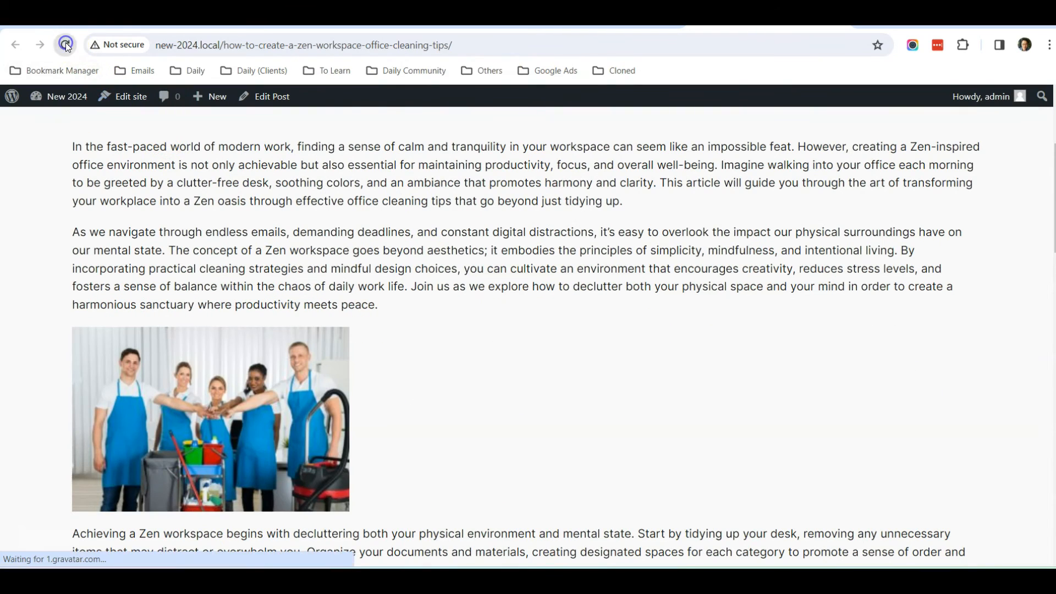
- Reload the live post and scroll to check the wrapped image and post meta position
{"action": "left_click", "coordinate": [65, 45]}
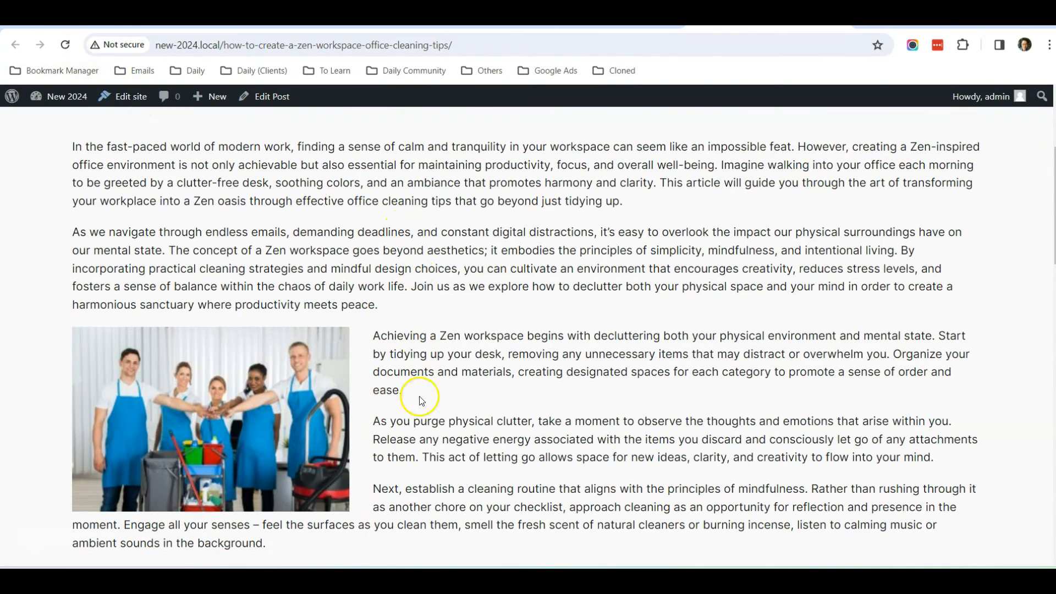
{"action": "scroll", "scroll_direction": "down", "scroll_amount": 3}
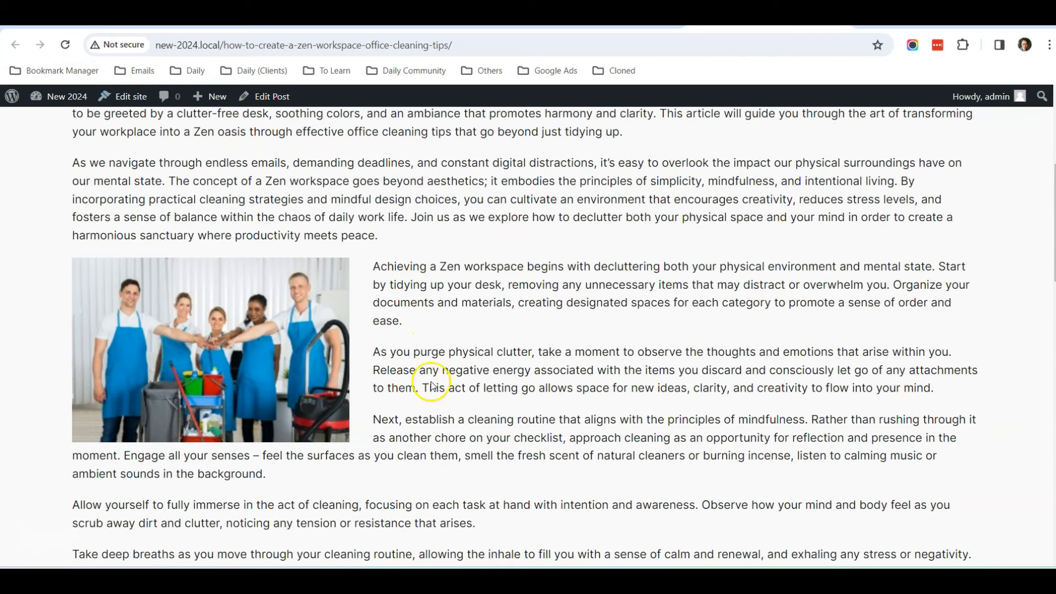
{"action": "scroll", "scroll_direction": "up", "scroll_amount": 3}
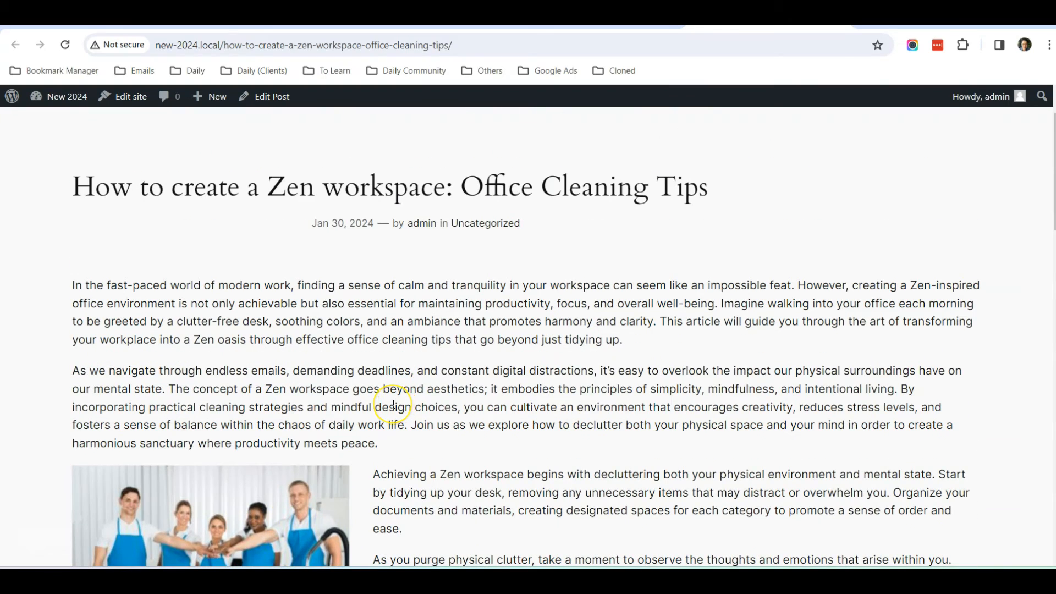
{"action": "scroll", "scroll_direction": "down", "scroll_amount": 3}
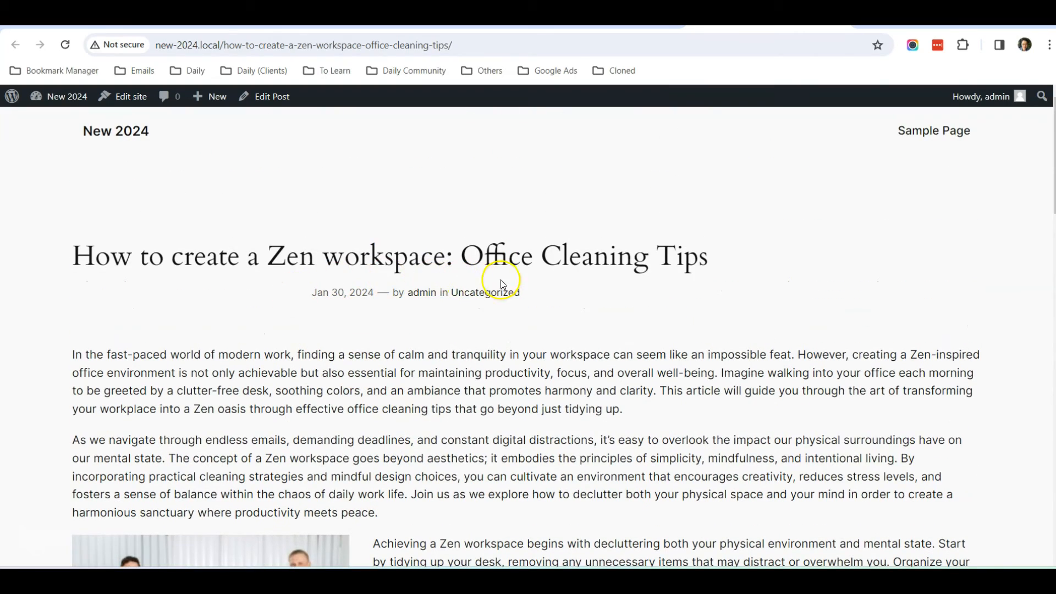
{"action": "mouse_move", "coordinate": [526, 317]}
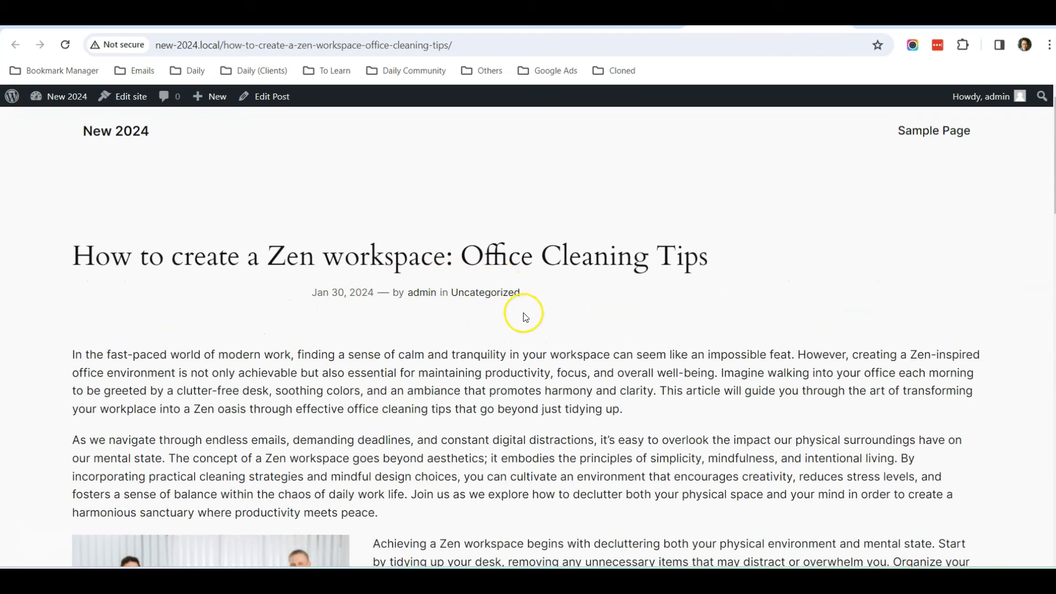
{"action": "mouse_move", "coordinate": [312, 300]}
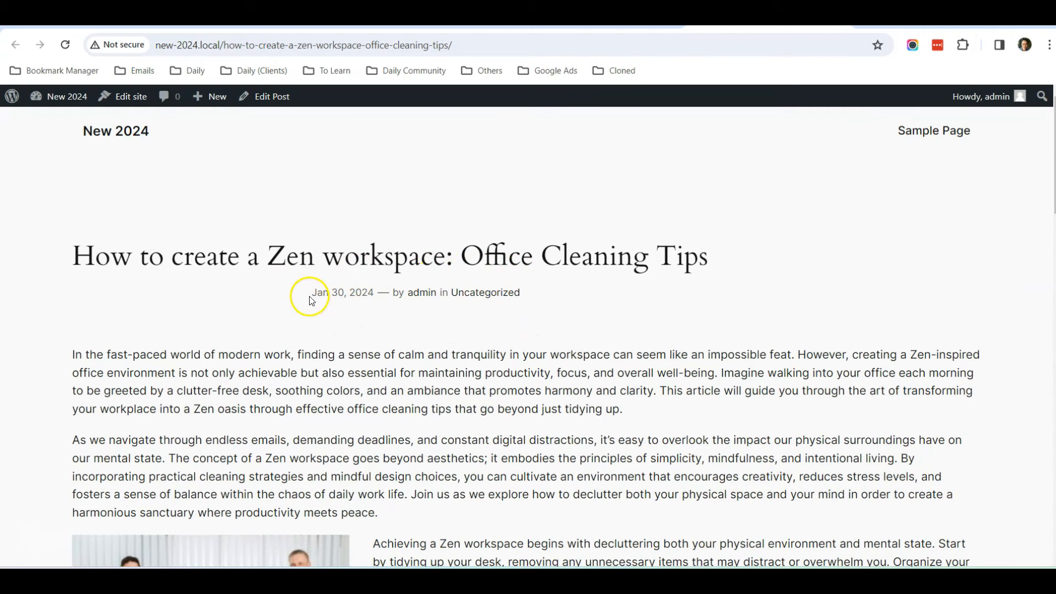
{"action": "mouse_move", "coordinate": [346, 305]}
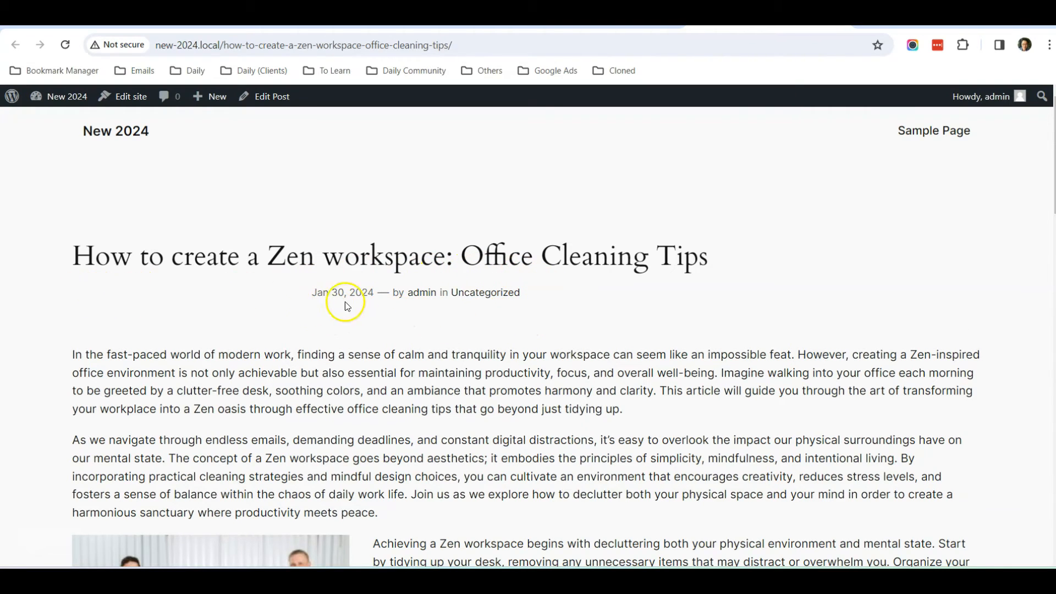
{"action": "mouse_move", "coordinate": [534, 216]}
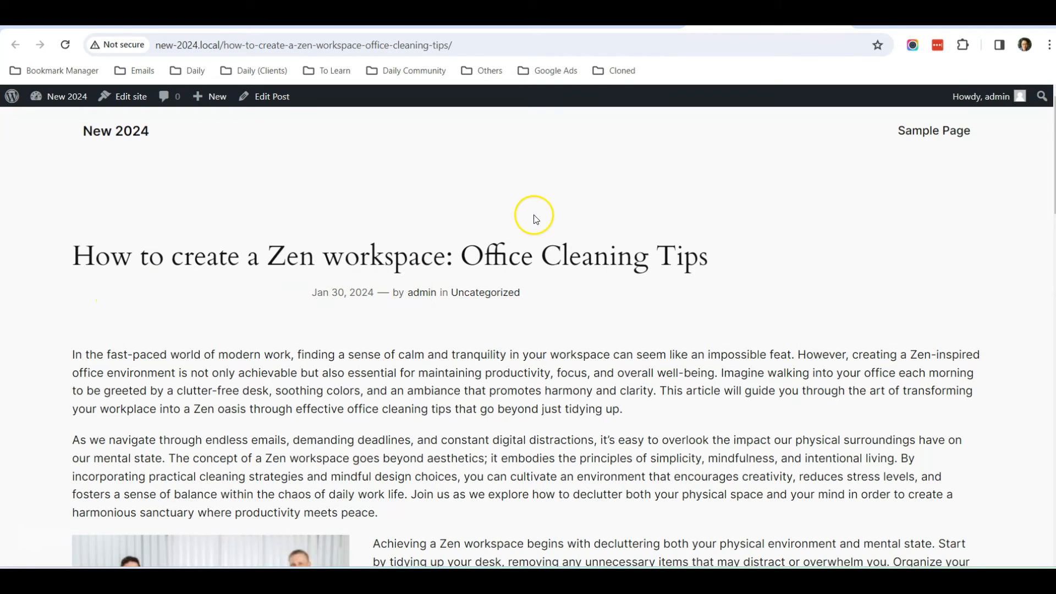
{"action": "left_click", "coordinate": [271, 96]}
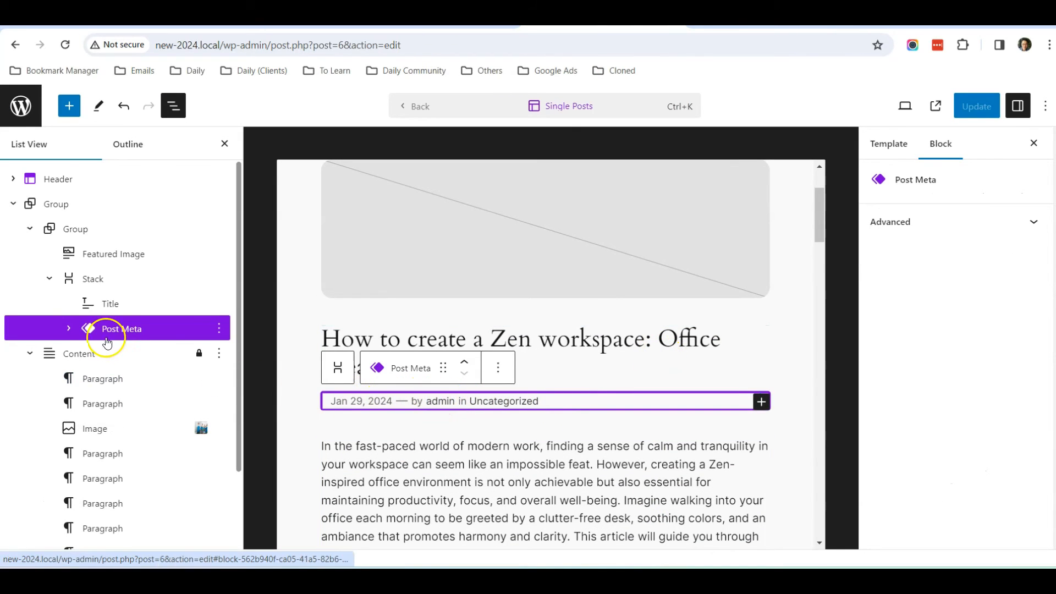
- Set the Post Meta group's justification to left and save the template part
{"action": "left_click", "coordinate": [67, 329]}
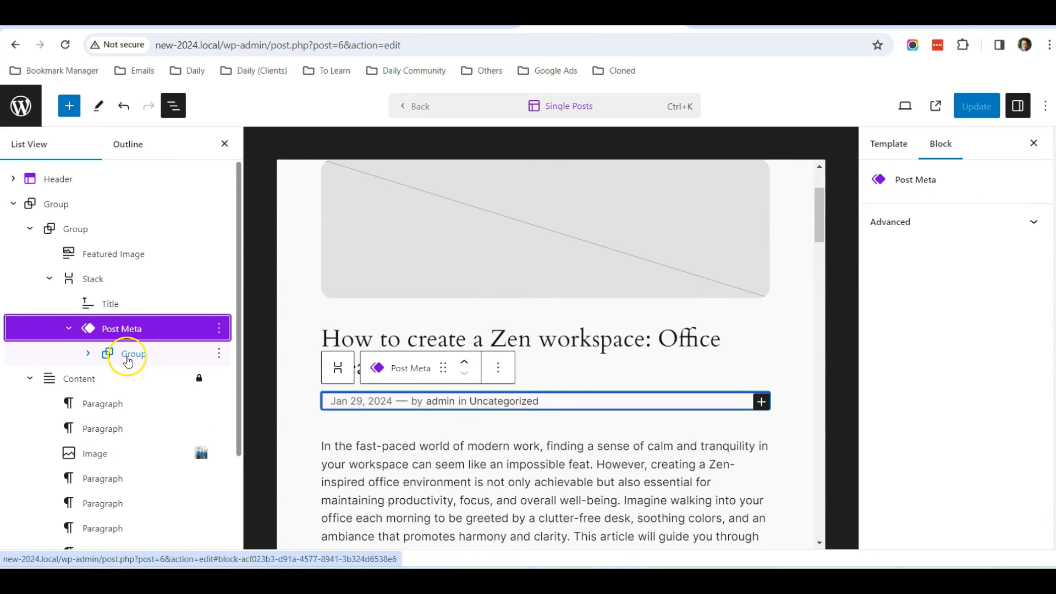
{"action": "left_click", "coordinate": [133, 354]}
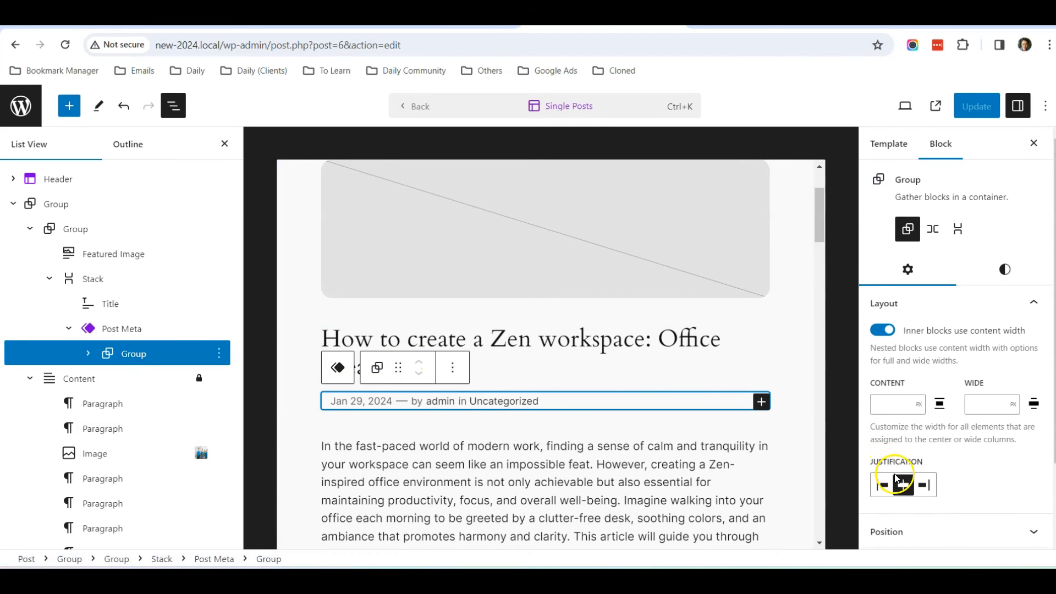
{"action": "left_click", "coordinate": [903, 484]}
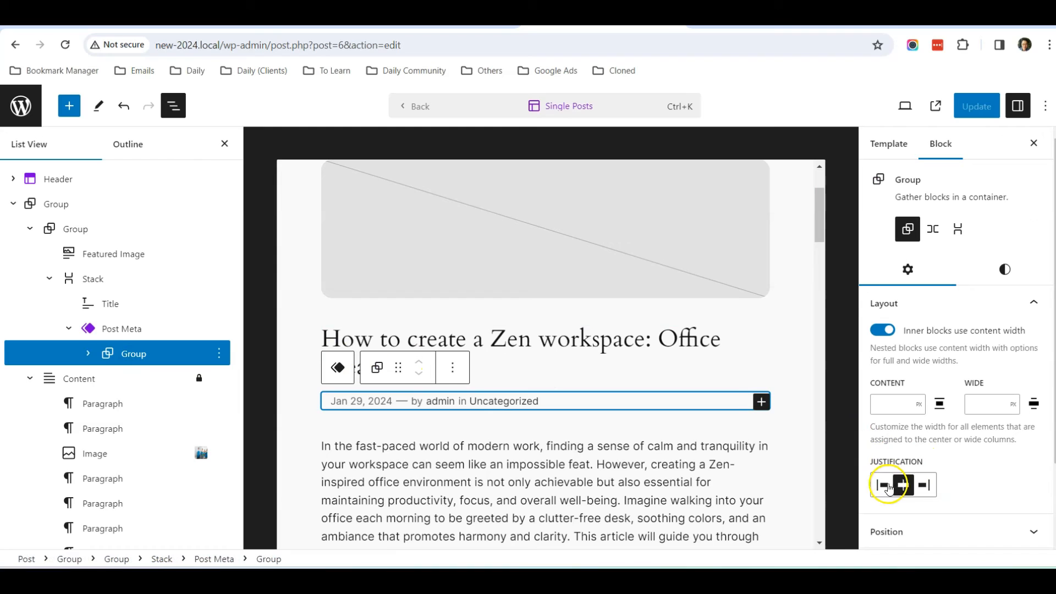
{"action": "left_click", "coordinate": [882, 484]}
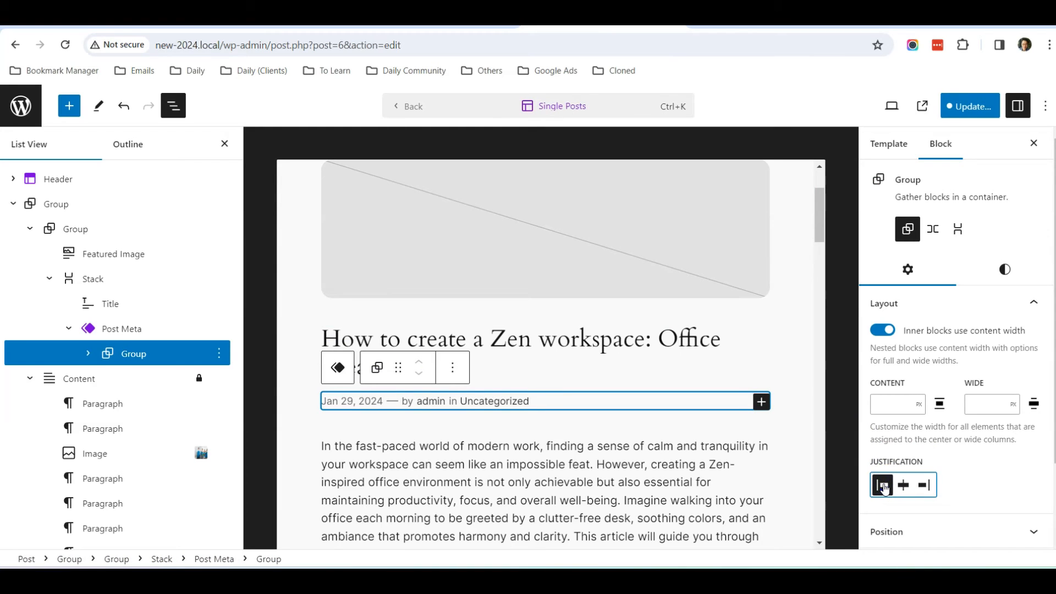
{"action": "left_click", "coordinate": [969, 105]}
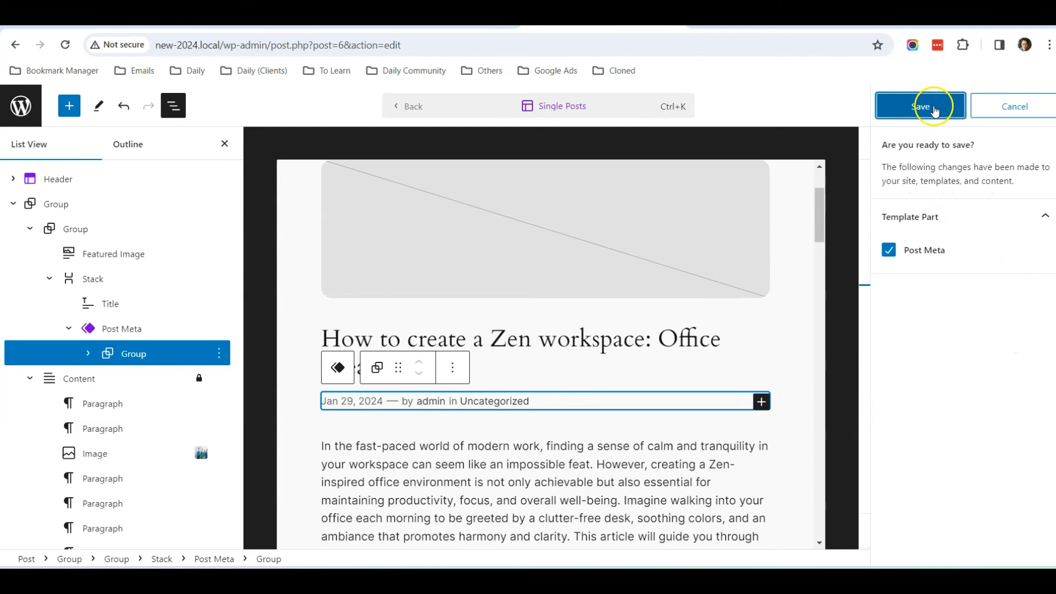
{"action": "left_click", "coordinate": [920, 106]}
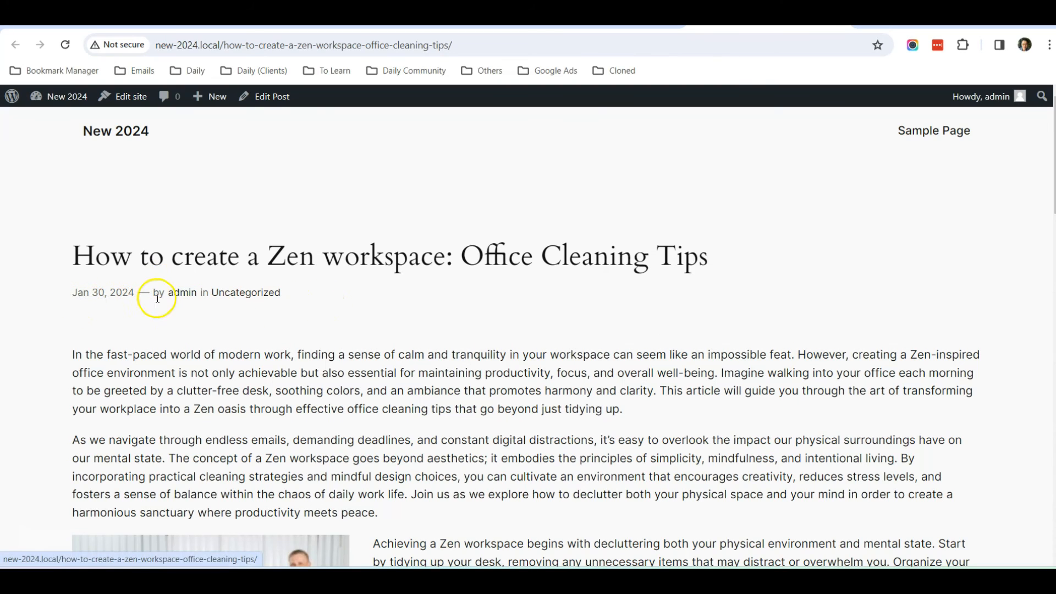
- Scroll the live post to review the left-aligned date, author and category line
{"action": "scroll", "scroll_direction": "down", "scroll_amount": 3}
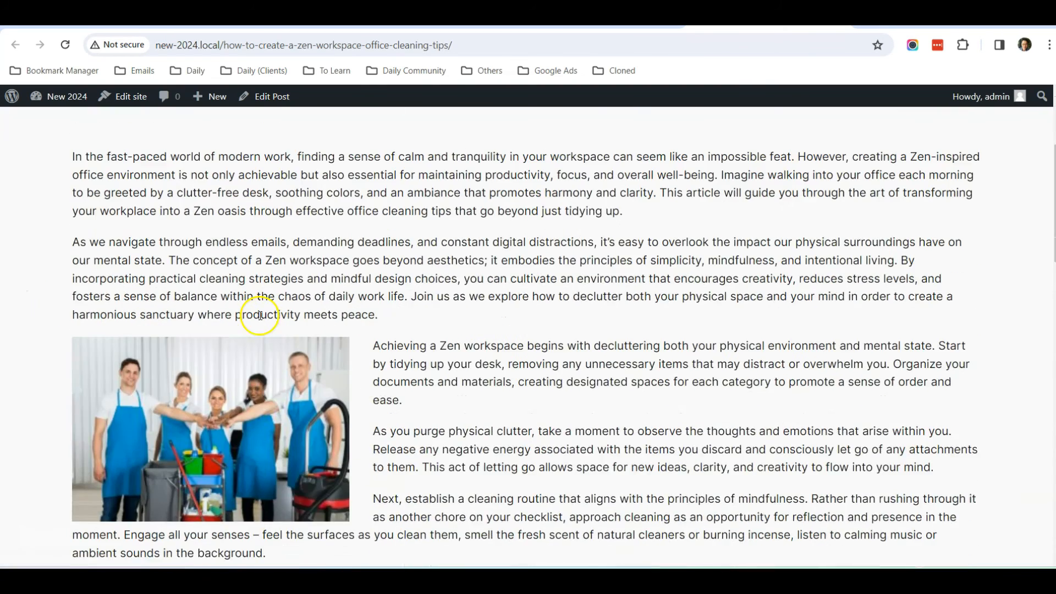
{"action": "scroll", "scroll_direction": "down", "scroll_amount": 3}
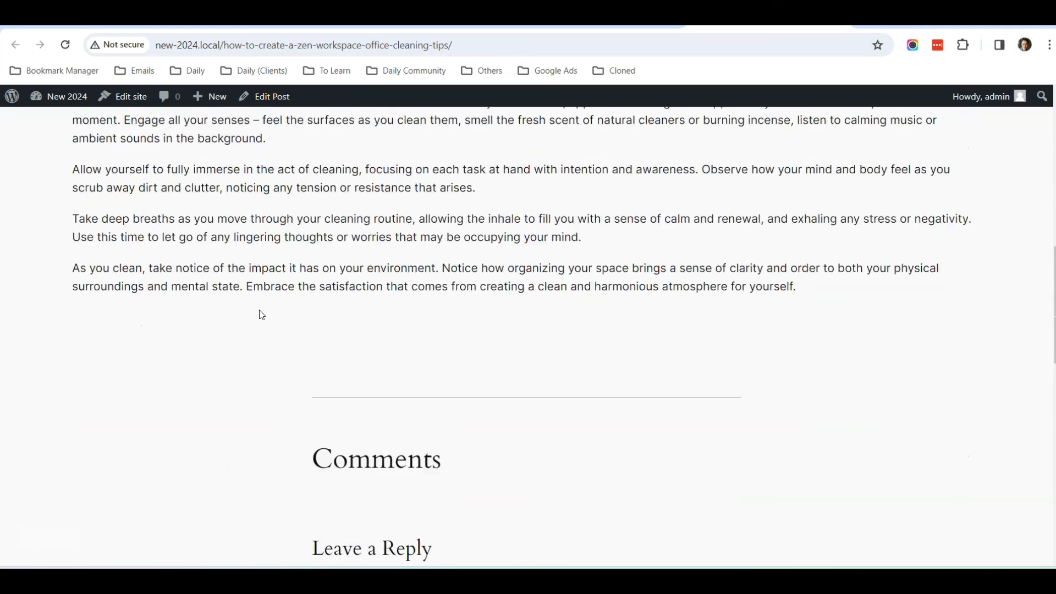
{"action": "scroll", "scroll_direction": "up", "scroll_amount": 3}
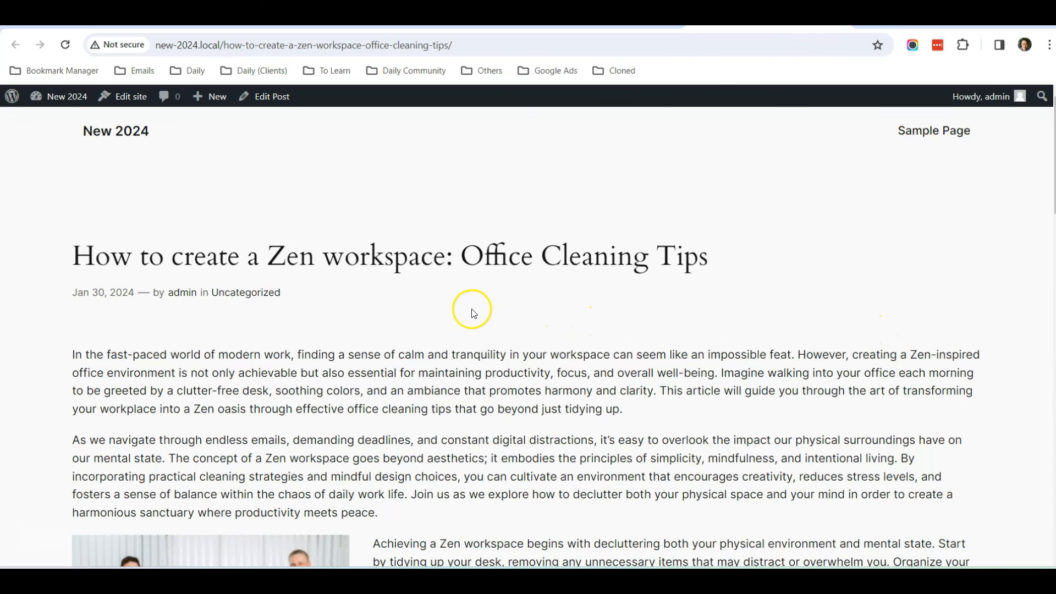
{"action": "scroll", "scroll_direction": "down", "scroll_amount": 3}
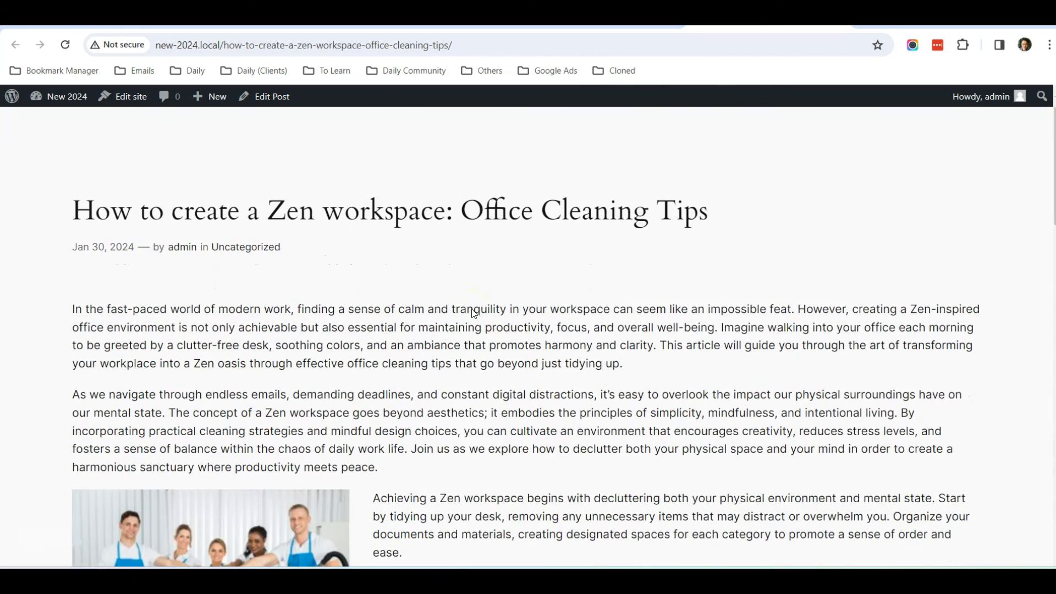
{"action": "scroll", "scroll_direction": "down", "scroll_amount": 3}
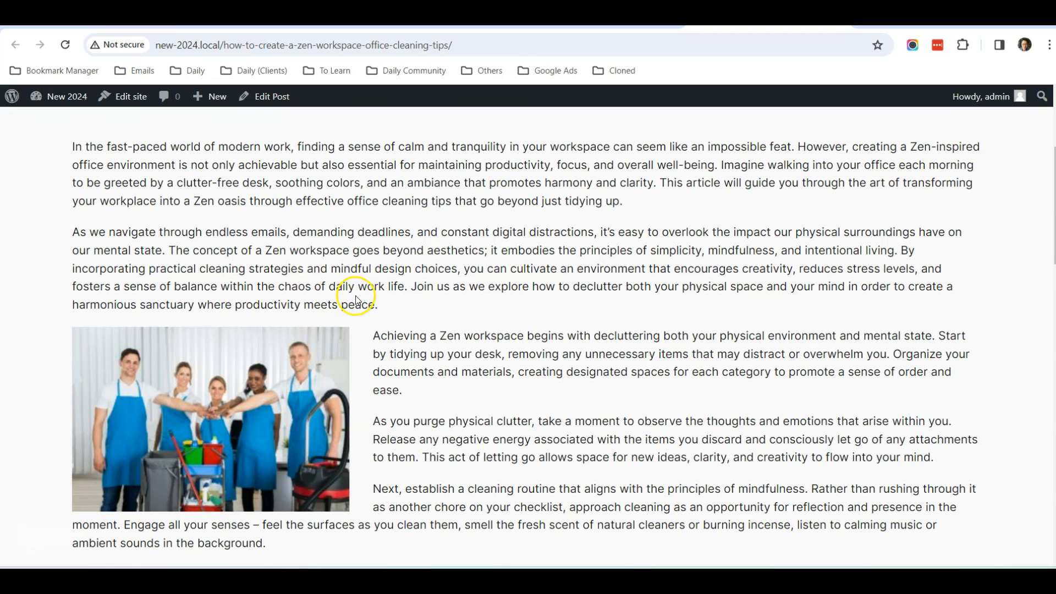
{"action": "mouse_move", "coordinate": [330, 370]}
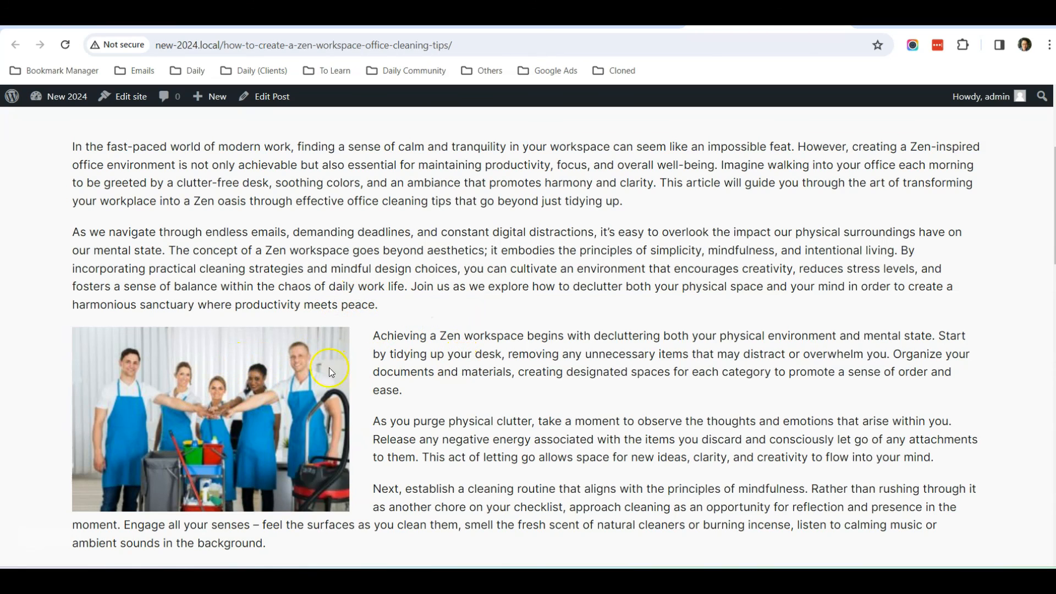